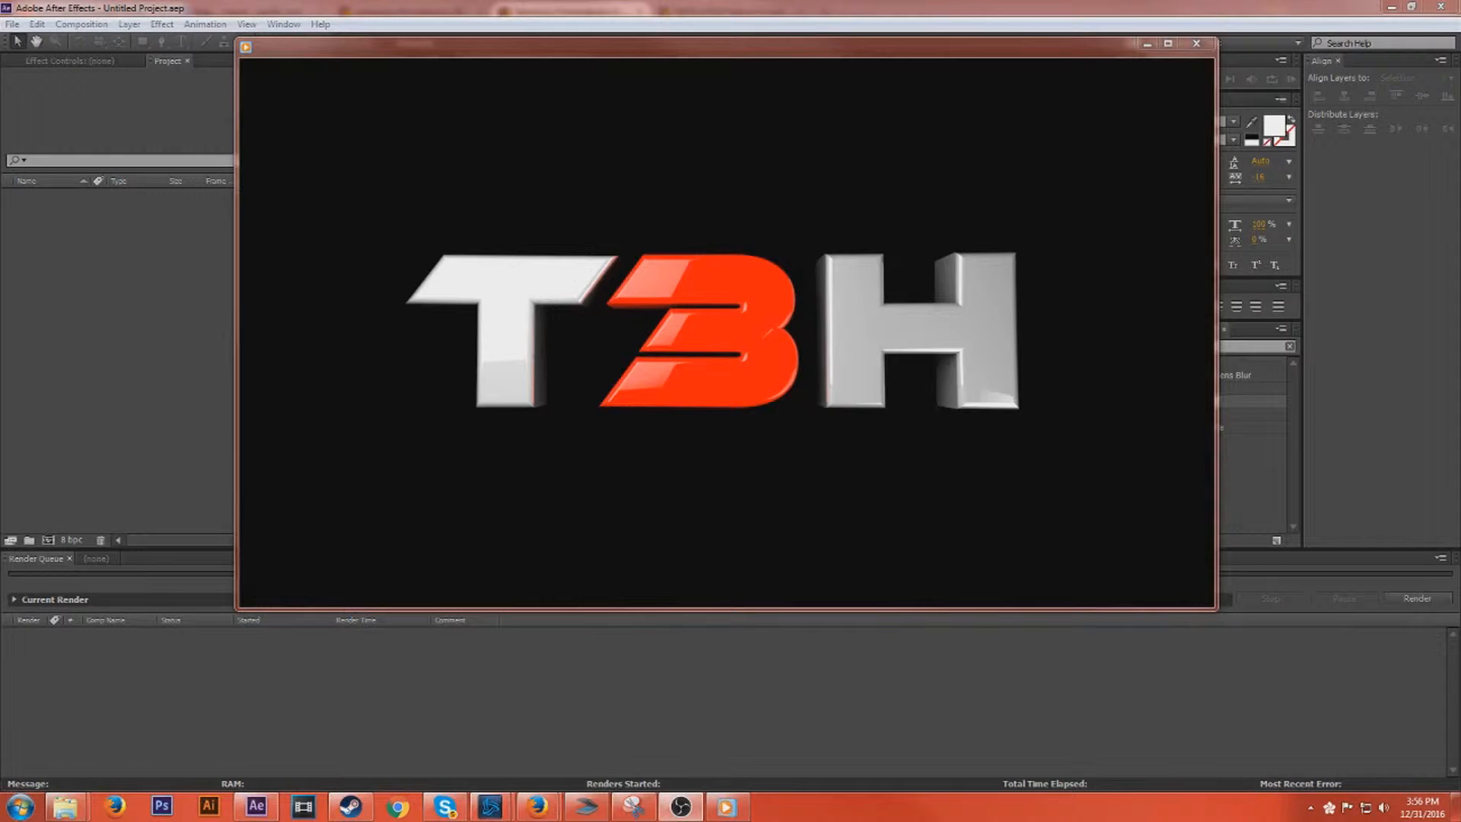
{"action": "mouse_move", "coordinate": [899, 712]}
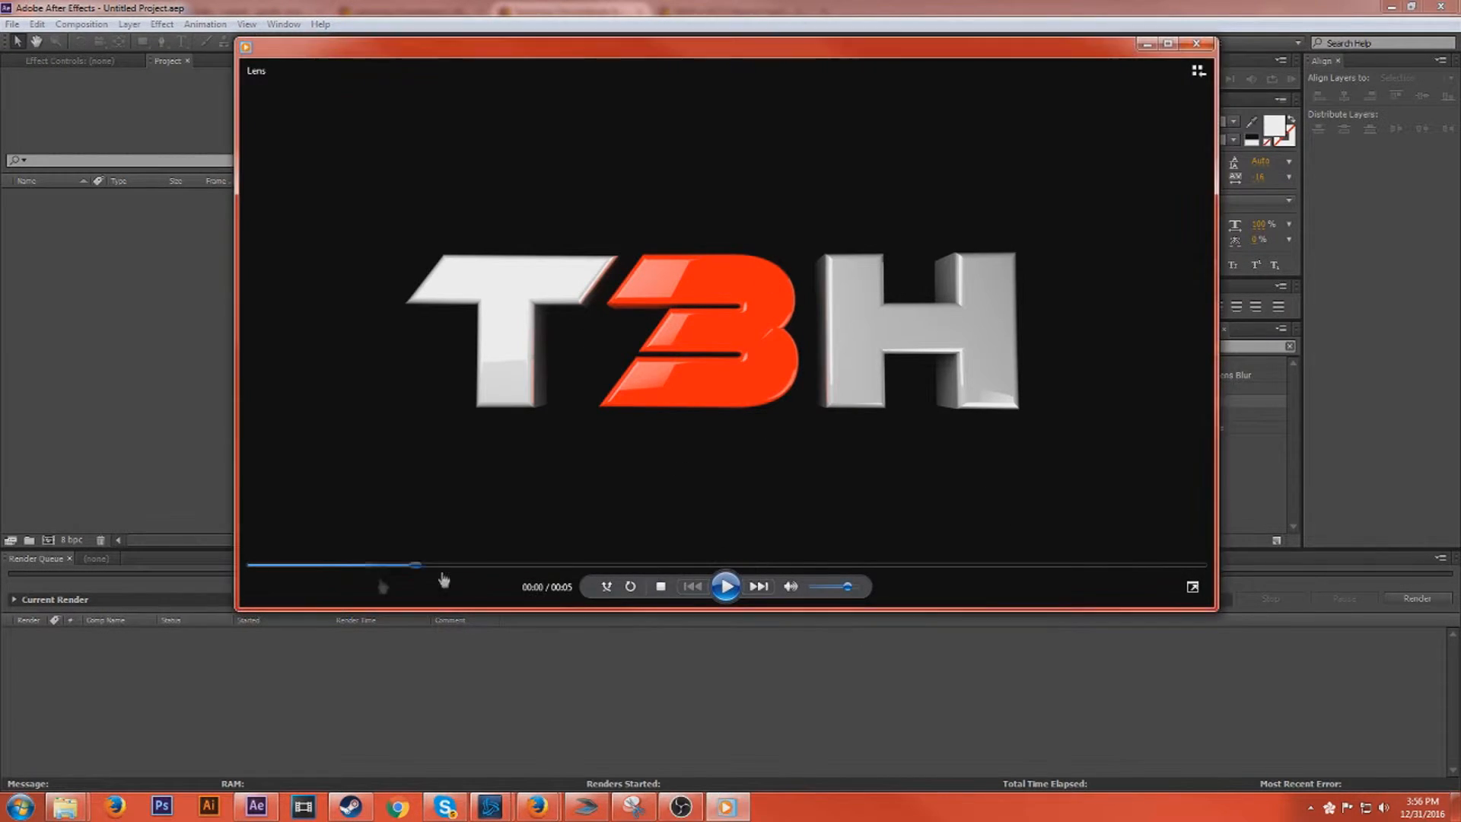
Step: Review the finished logo reveal clip, then return to After Effects
{"action": "left_click", "coordinate": [726, 584]}
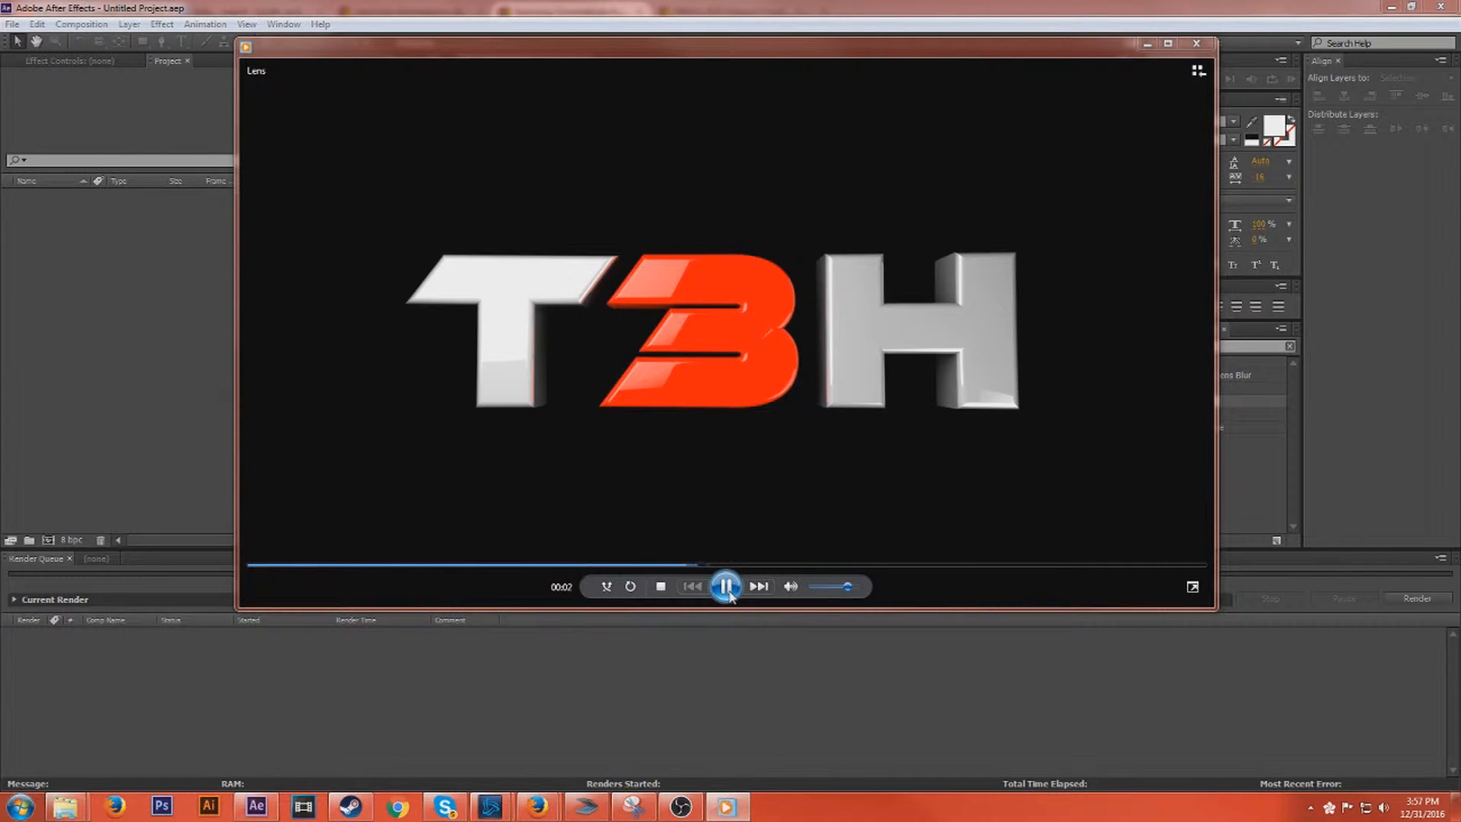
{"action": "left_click", "coordinate": [726, 586]}
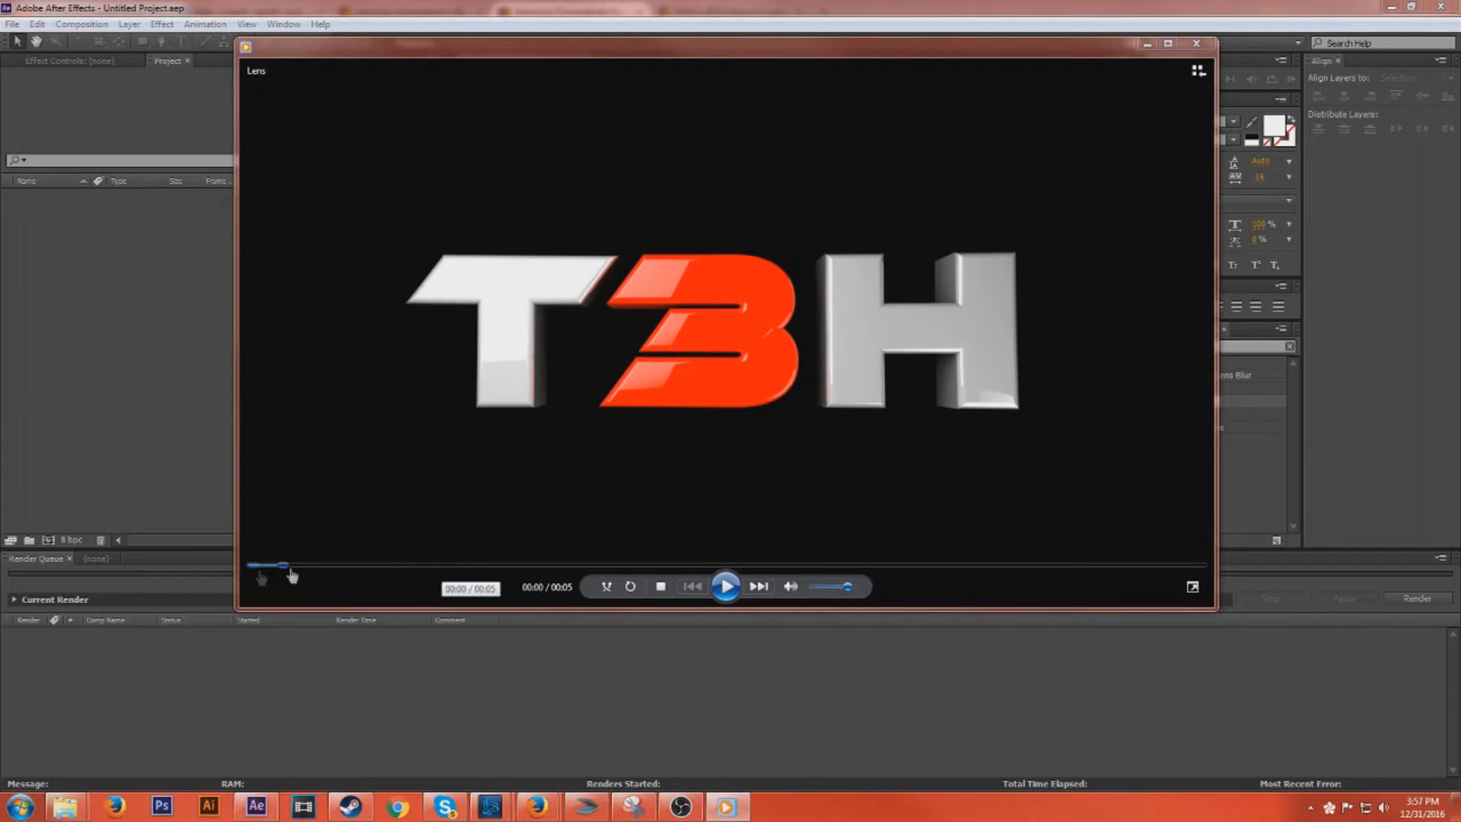
{"action": "left_click_drag", "start_coordinate": [283, 566], "coordinate": [758, 566]}
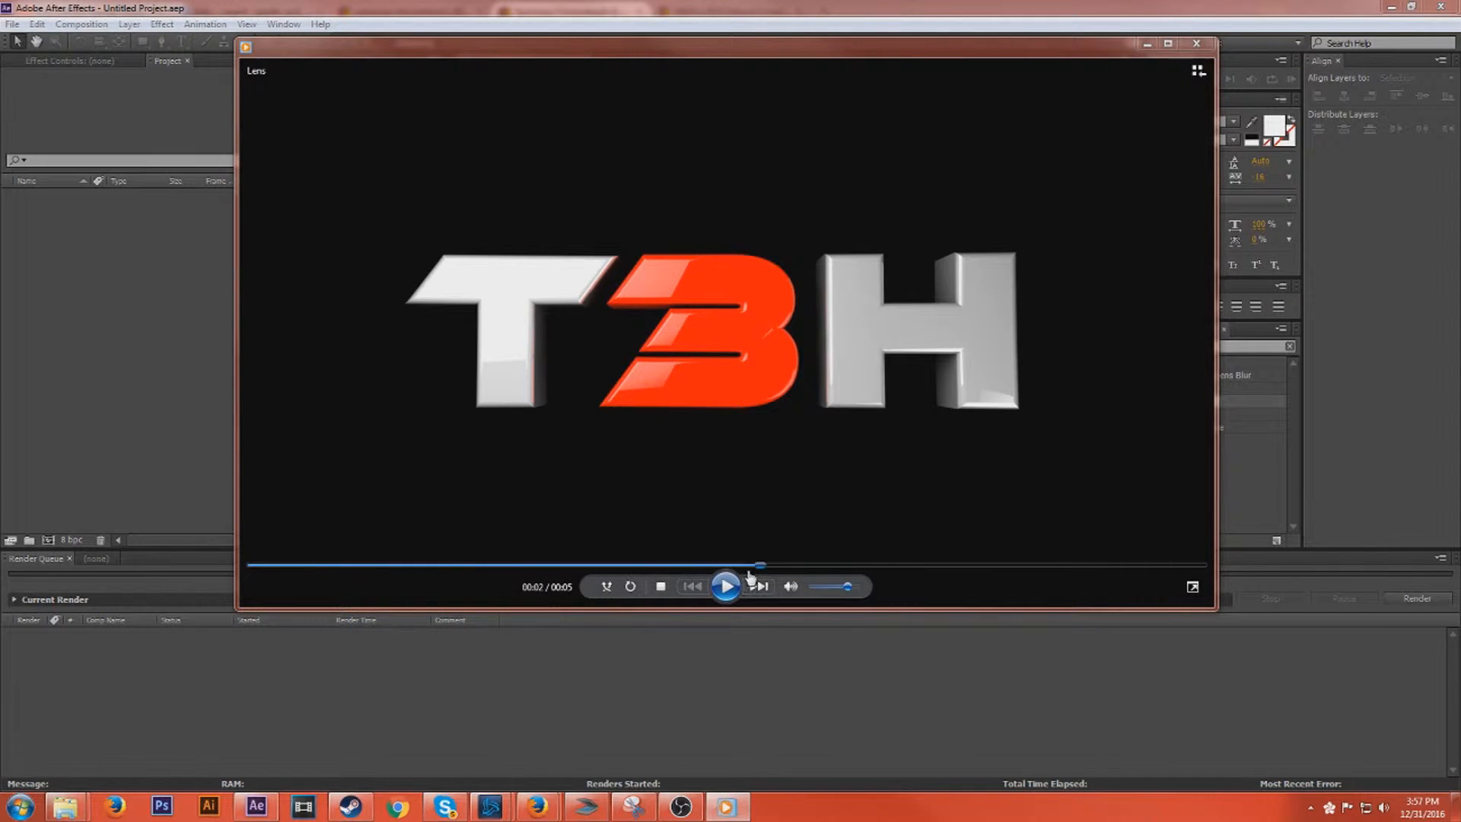
{"action": "left_click", "coordinate": [726, 585]}
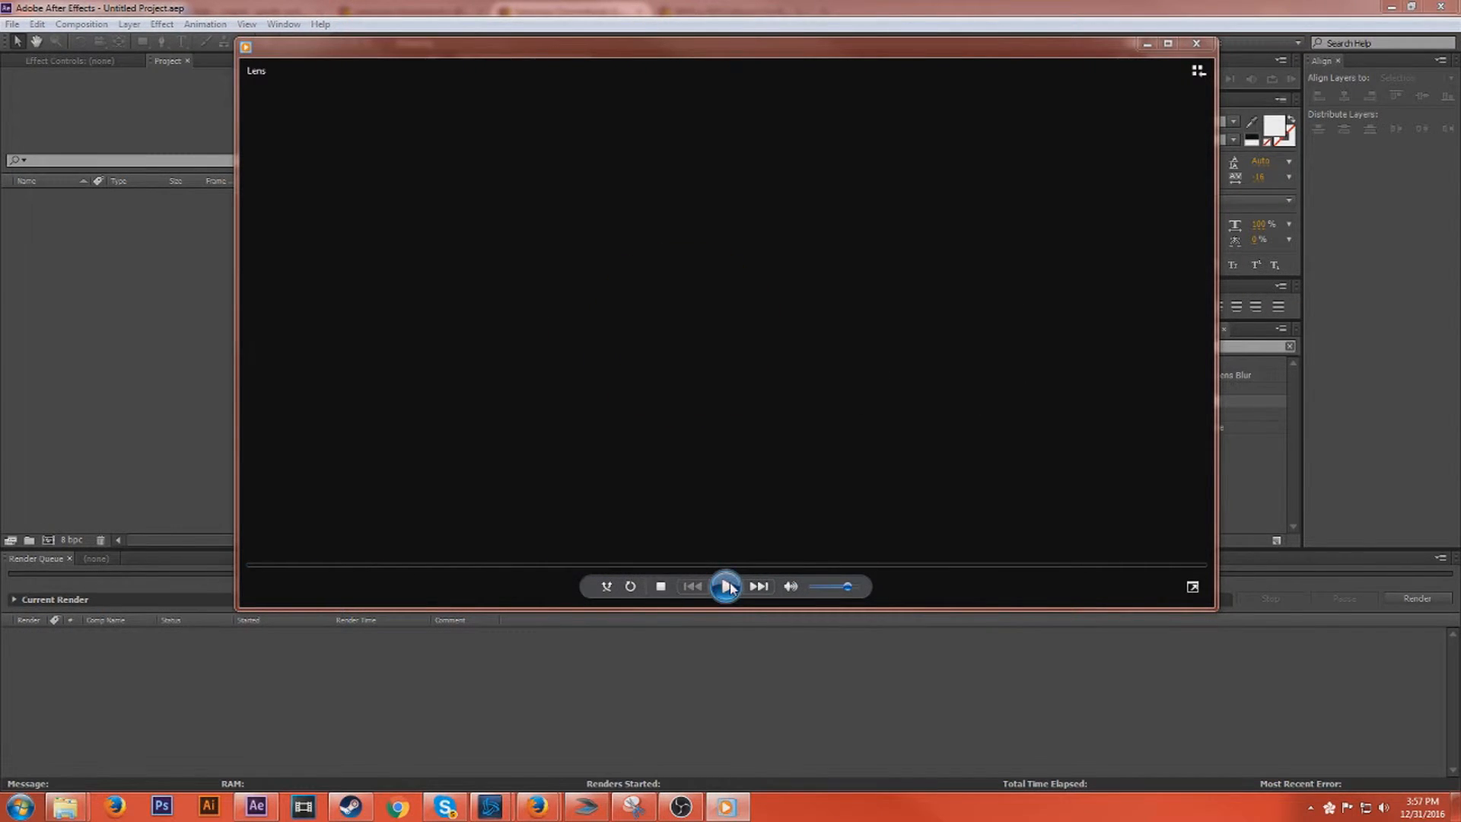
{"action": "left_click", "coordinate": [726, 586]}
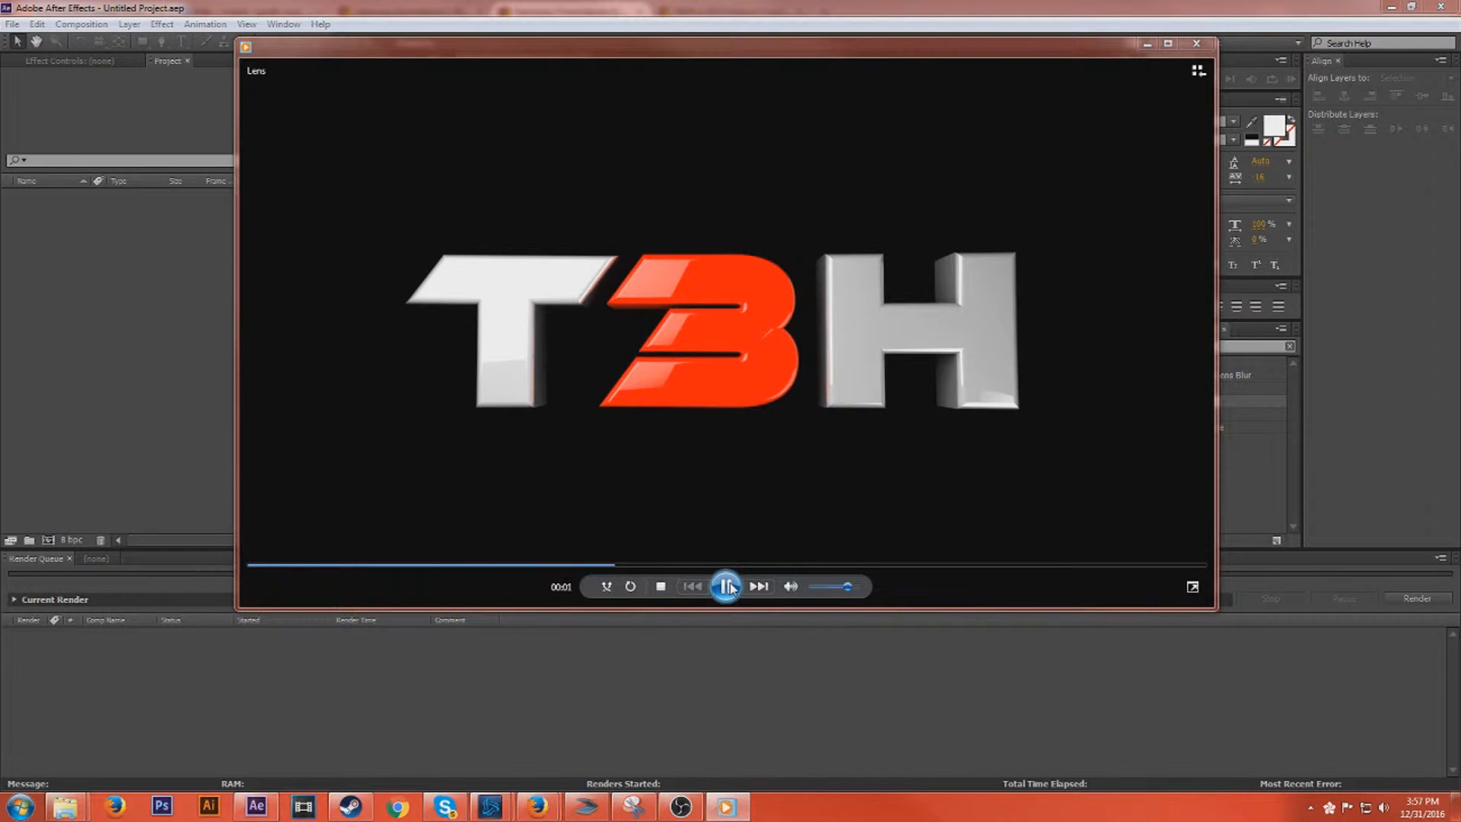
{"action": "left_click", "coordinate": [726, 586]}
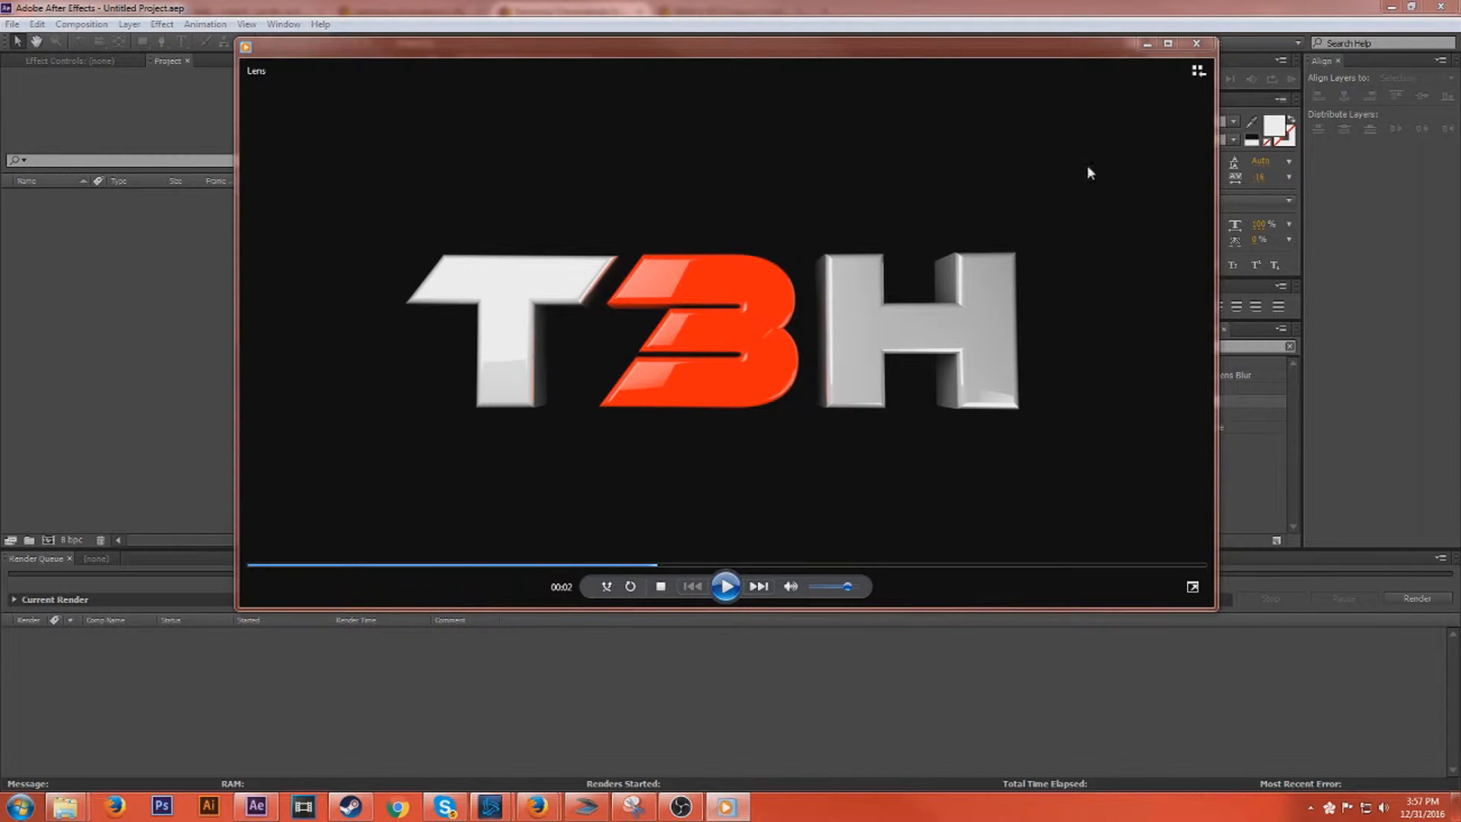
{"action": "left_click", "coordinate": [1196, 44]}
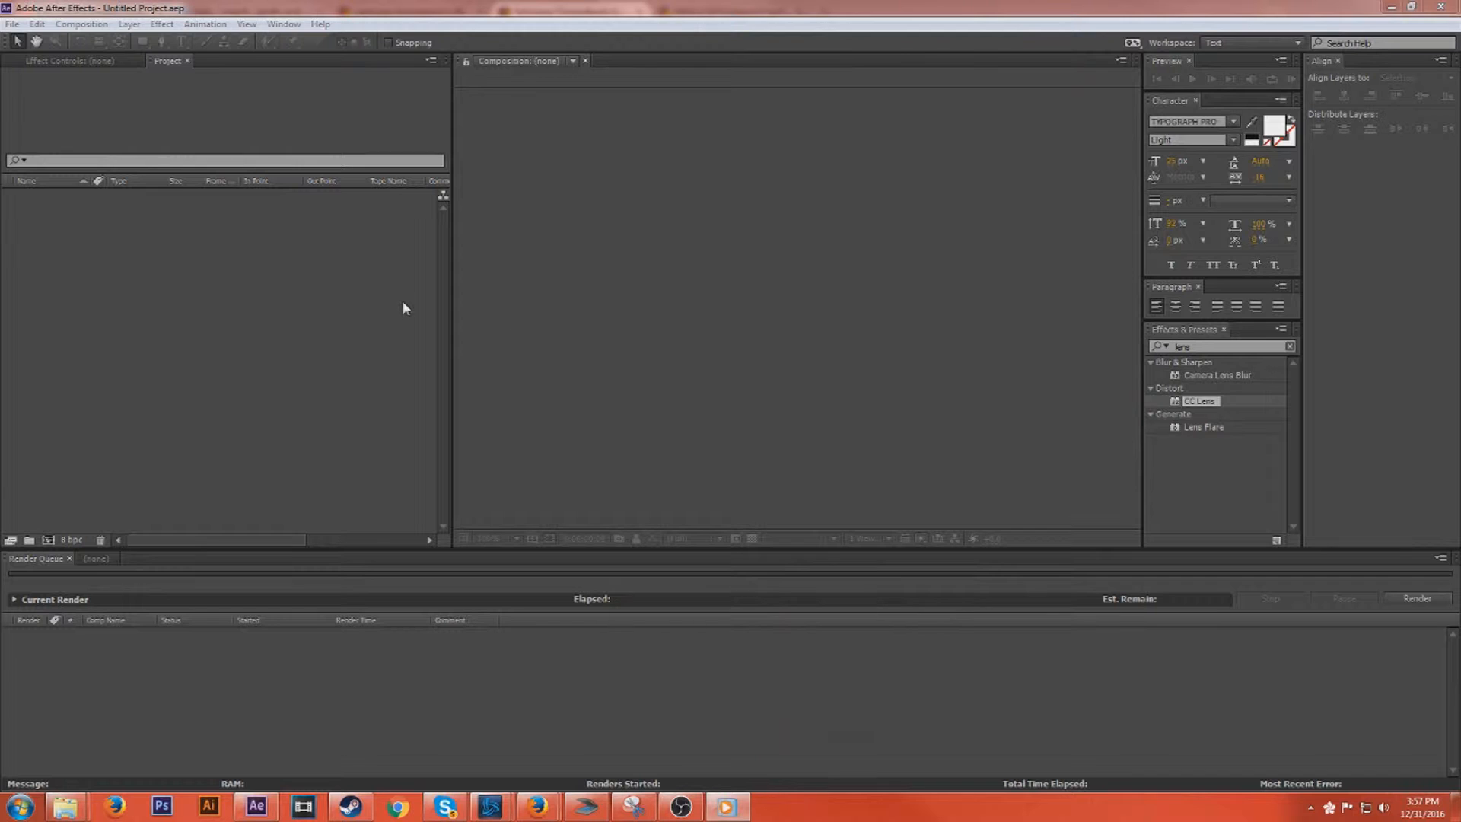
Step: Create a new composition and import the 4k T3H logo JPEG into it
{"action": "left_click", "coordinate": [111, 41]}
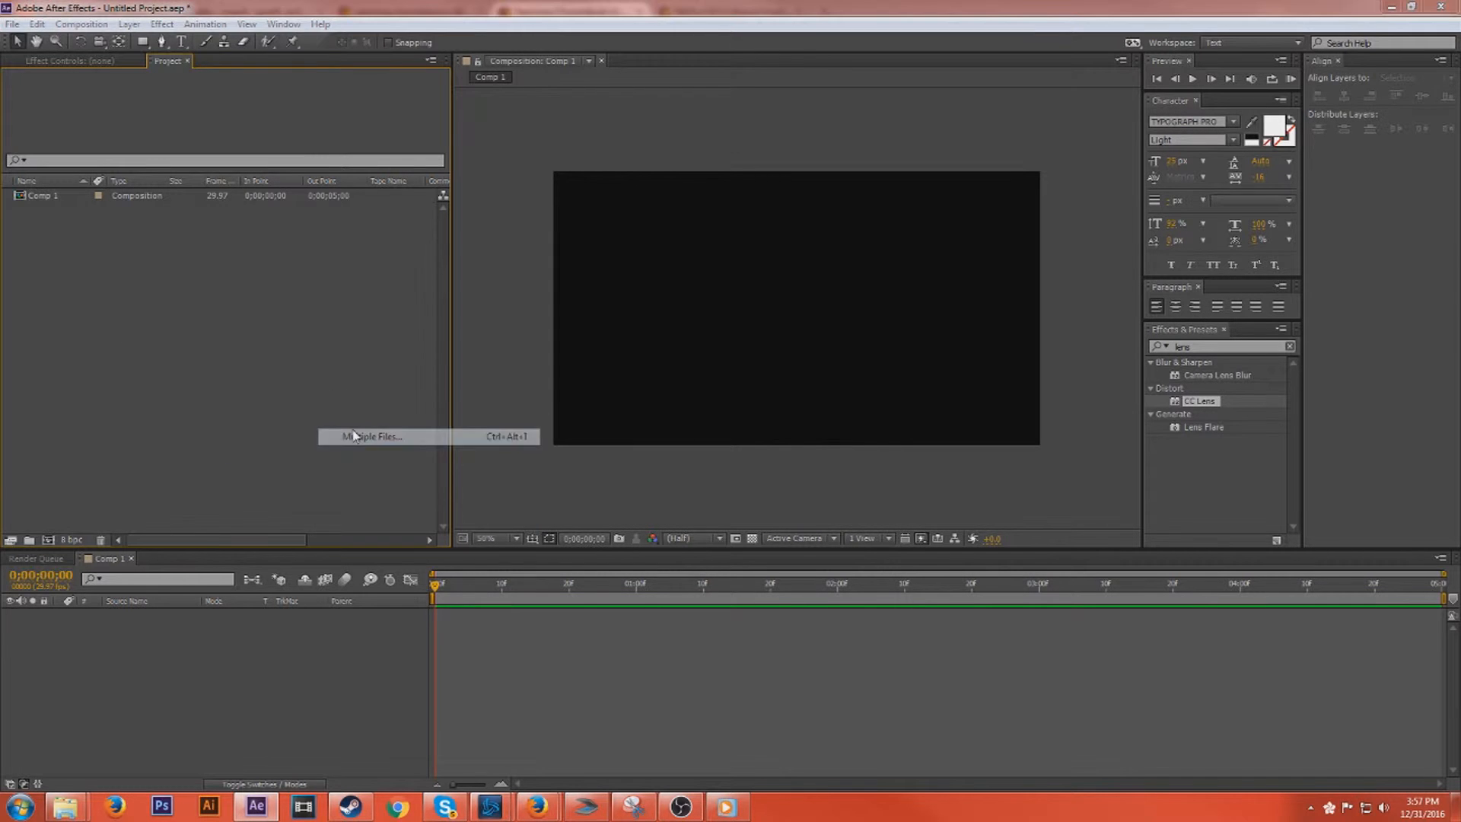
{"action": "left_click", "coordinate": [369, 437]}
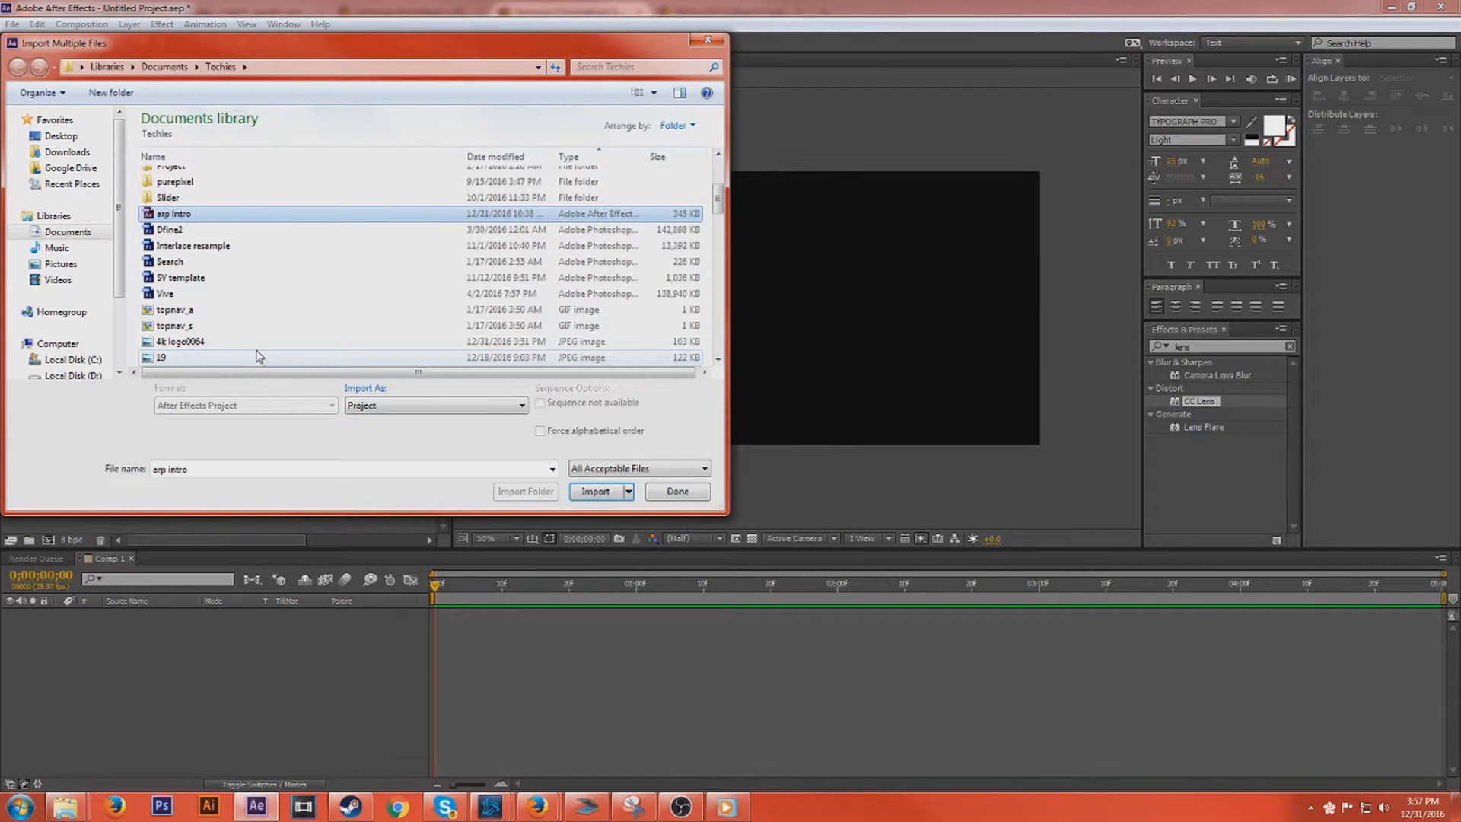
{"action": "left_click", "coordinate": [596, 491]}
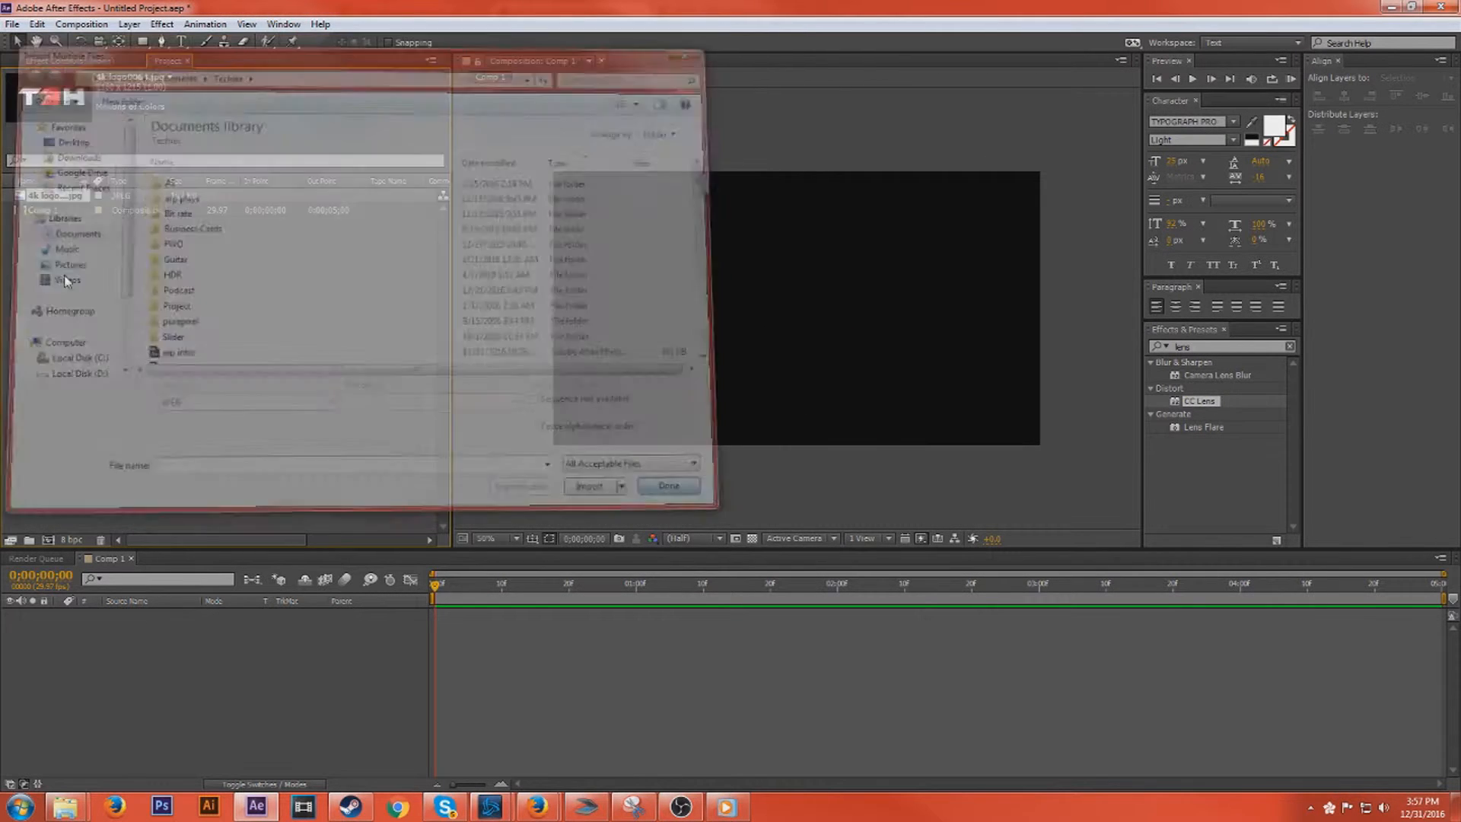
{"action": "left_click", "coordinate": [668, 486]}
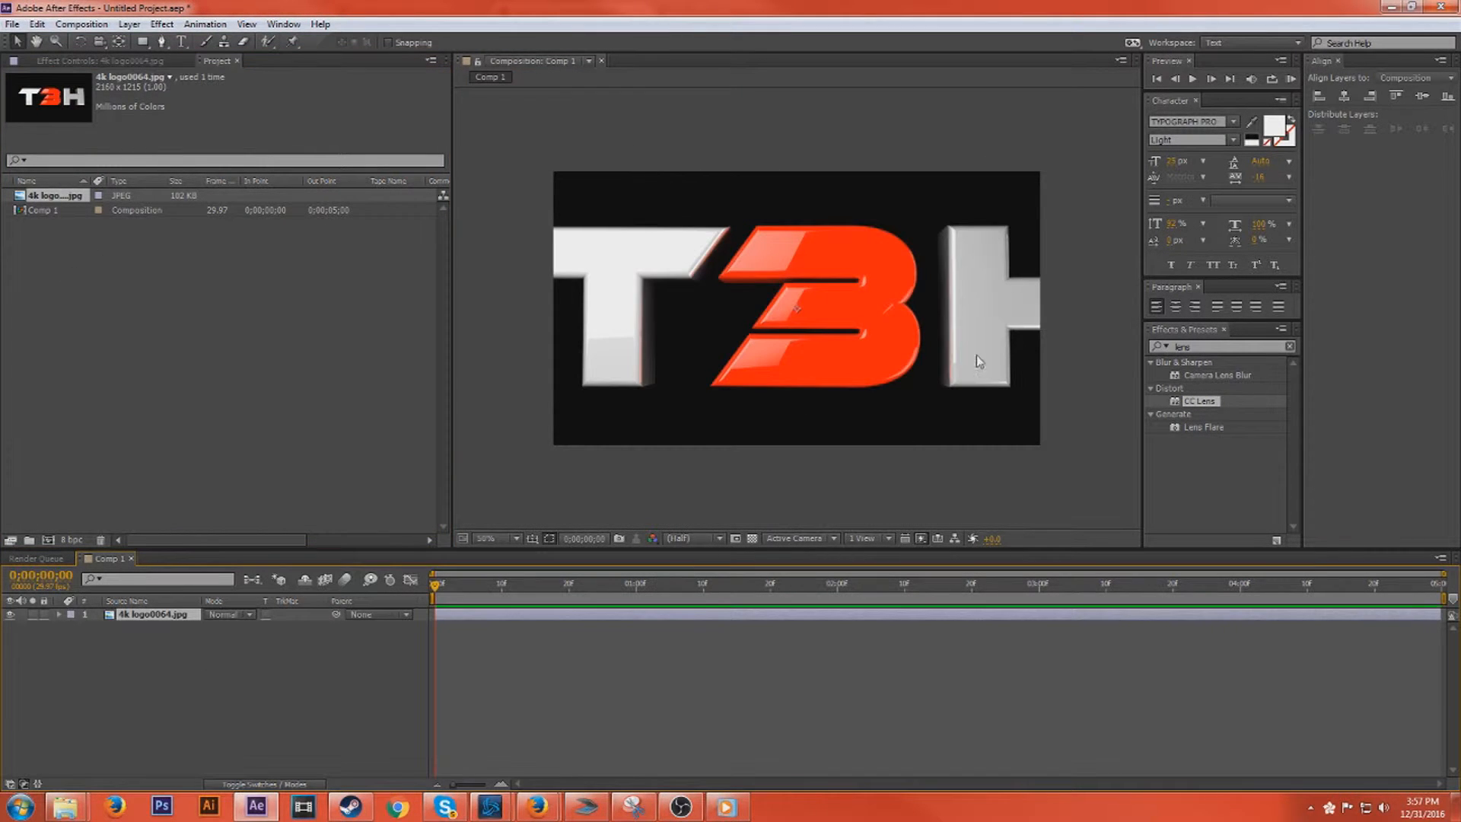
Step: Fit the oversized logo layer to the comp size and select it for an effect
{"action": "left_click", "coordinate": [499, 537]}
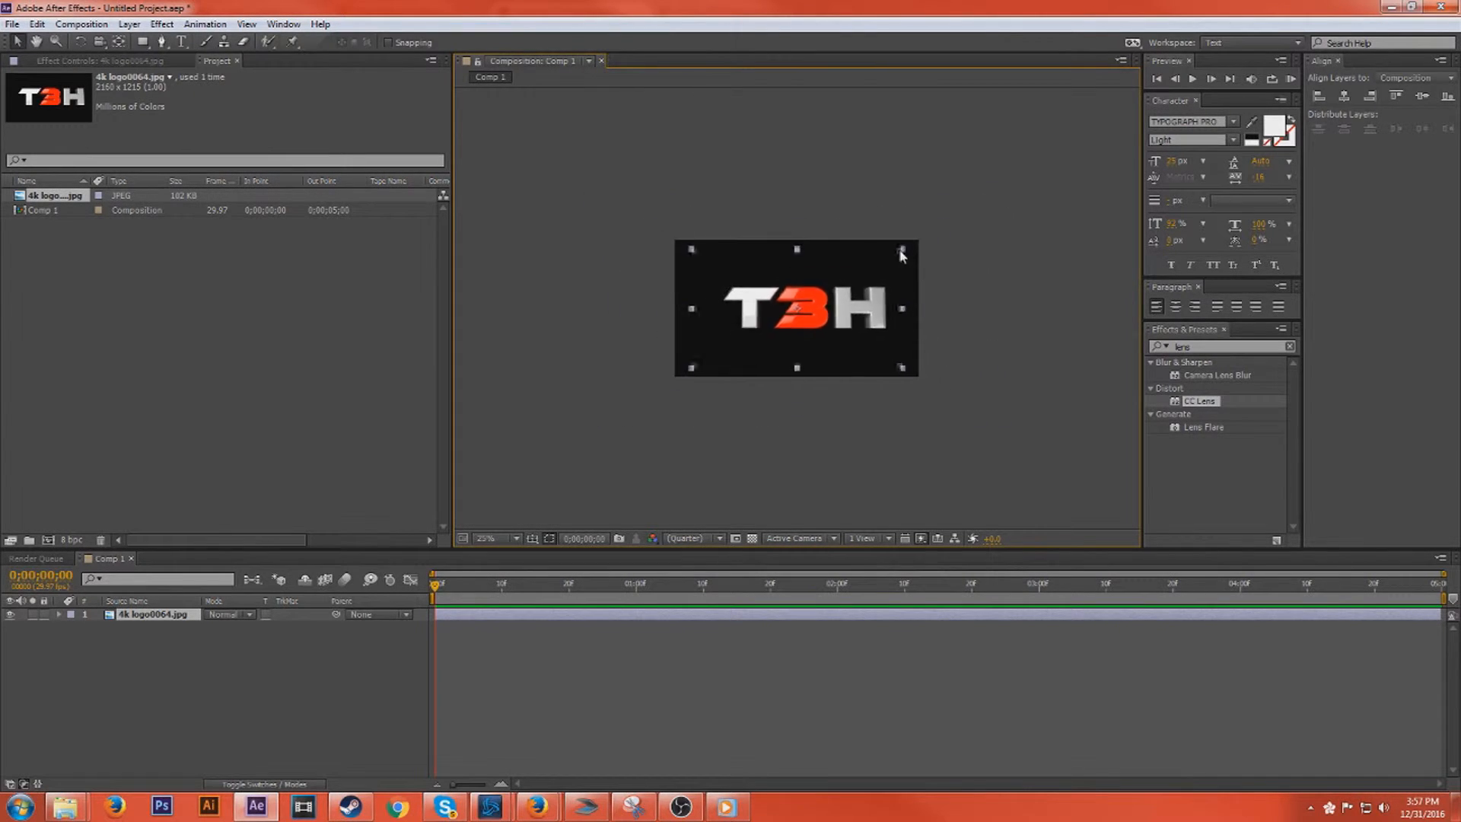
{"action": "left_click", "coordinate": [952, 288]}
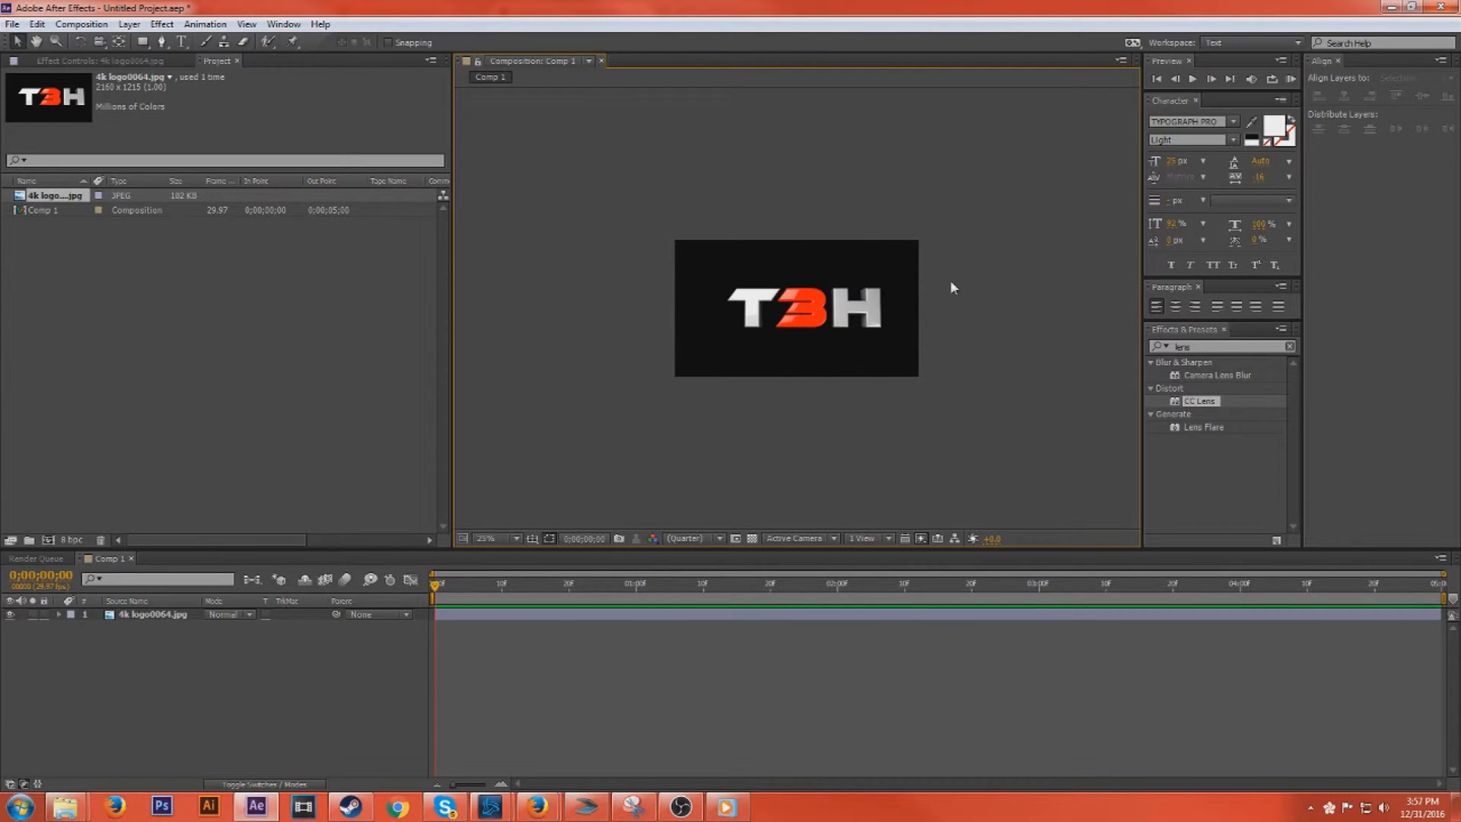
{"action": "left_click", "coordinate": [152, 613]}
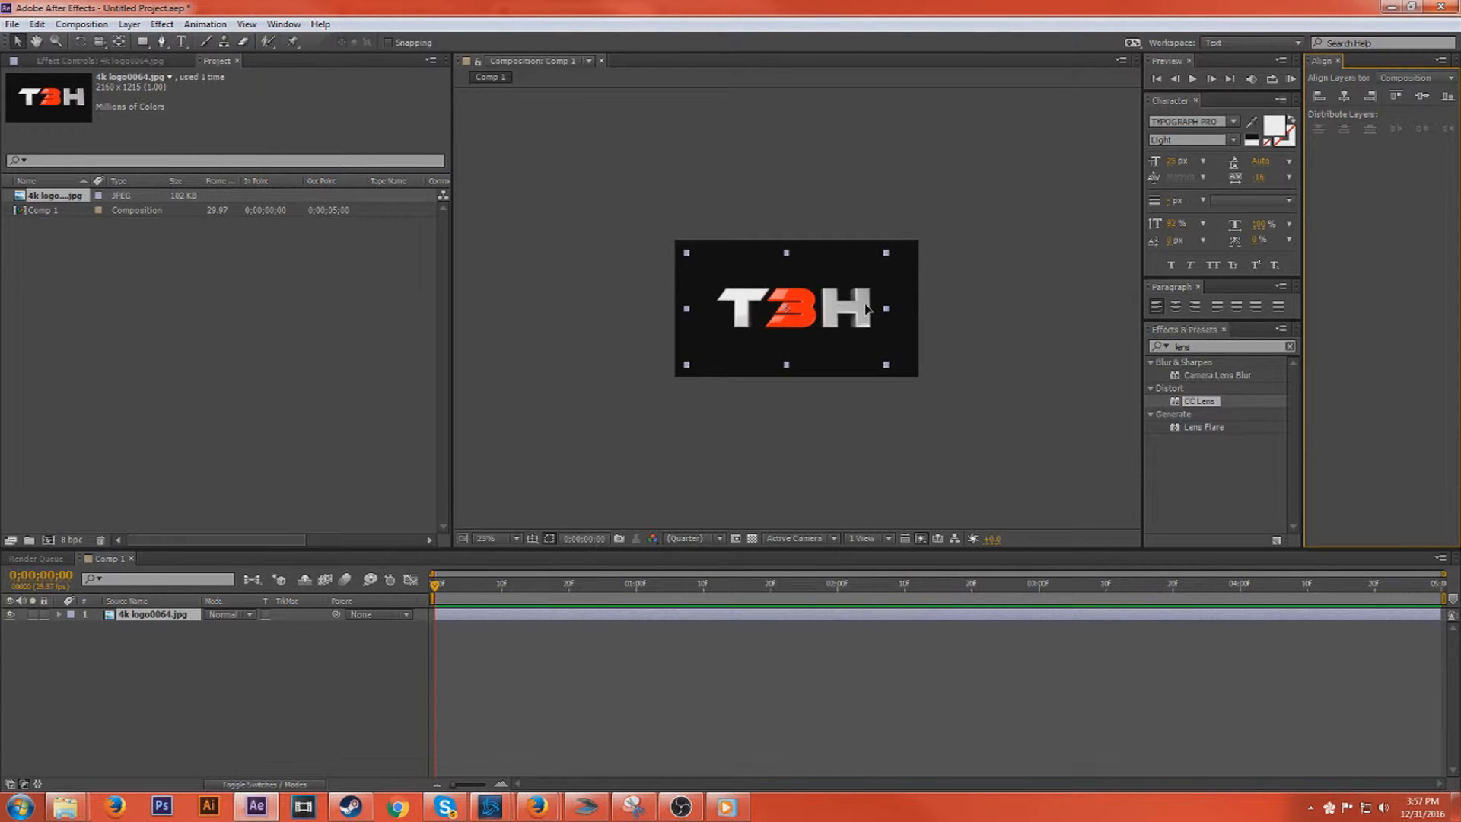
{"action": "left_click", "coordinate": [965, 317]}
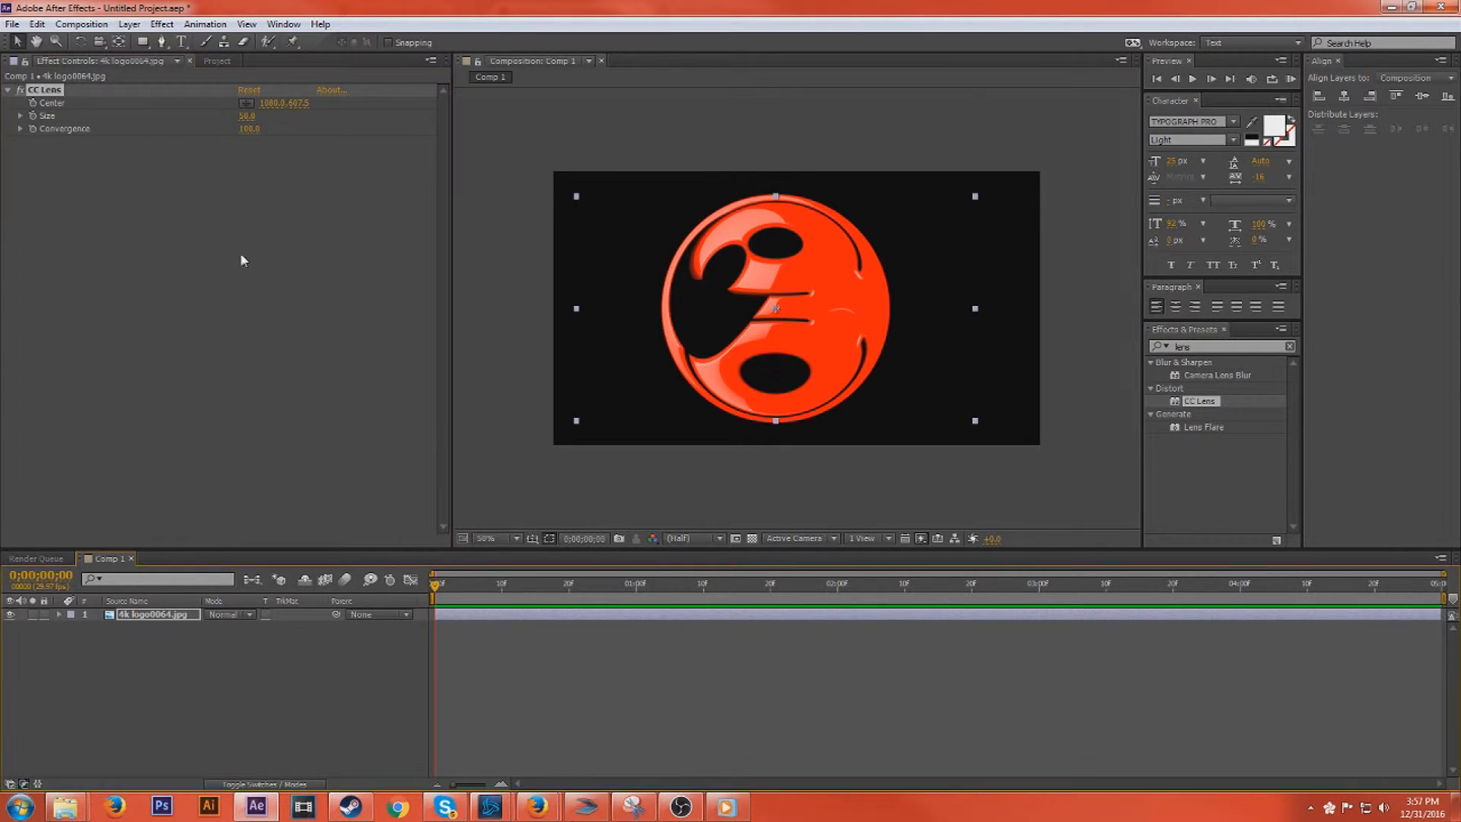
Step: Keyframe CC Lens Size from 0 at frame 0 to 500 around 1:20
{"action": "double_click", "coordinate": [248, 115]}
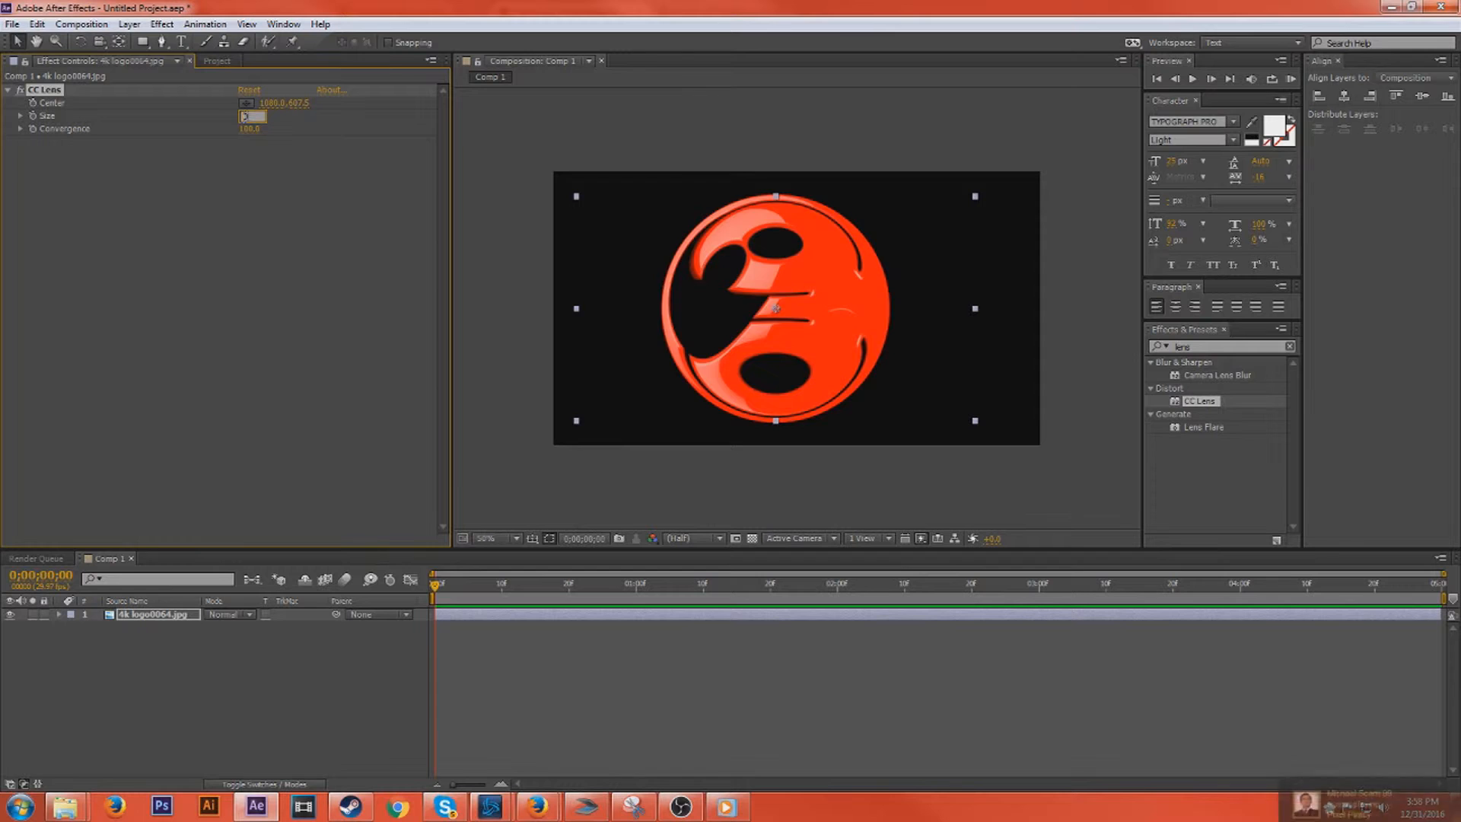
{"action": "type", "text": "0.0"}
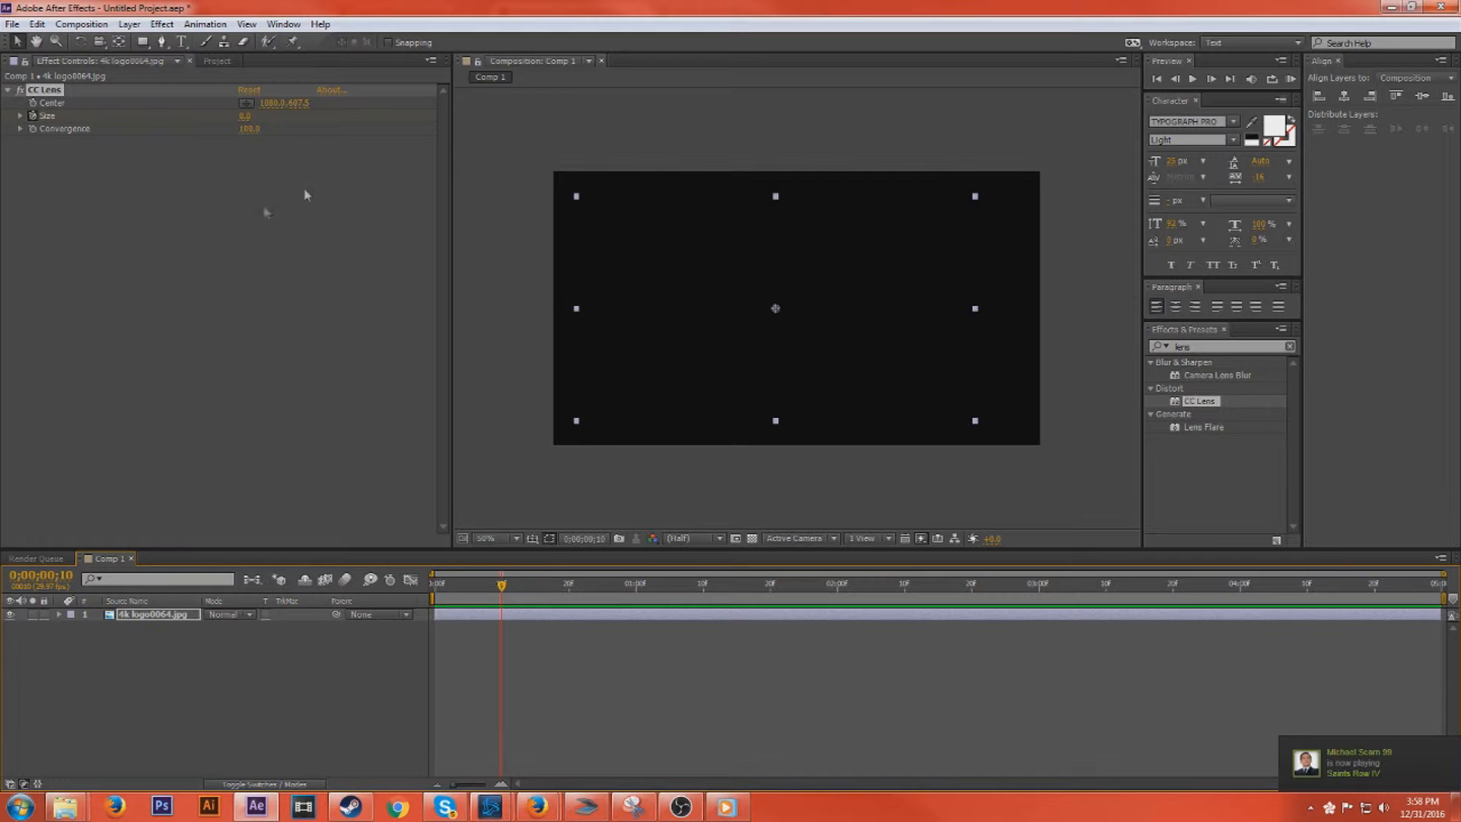
{"action": "left_click", "coordinate": [248, 115]}
{"action": "type", "text": "100"}
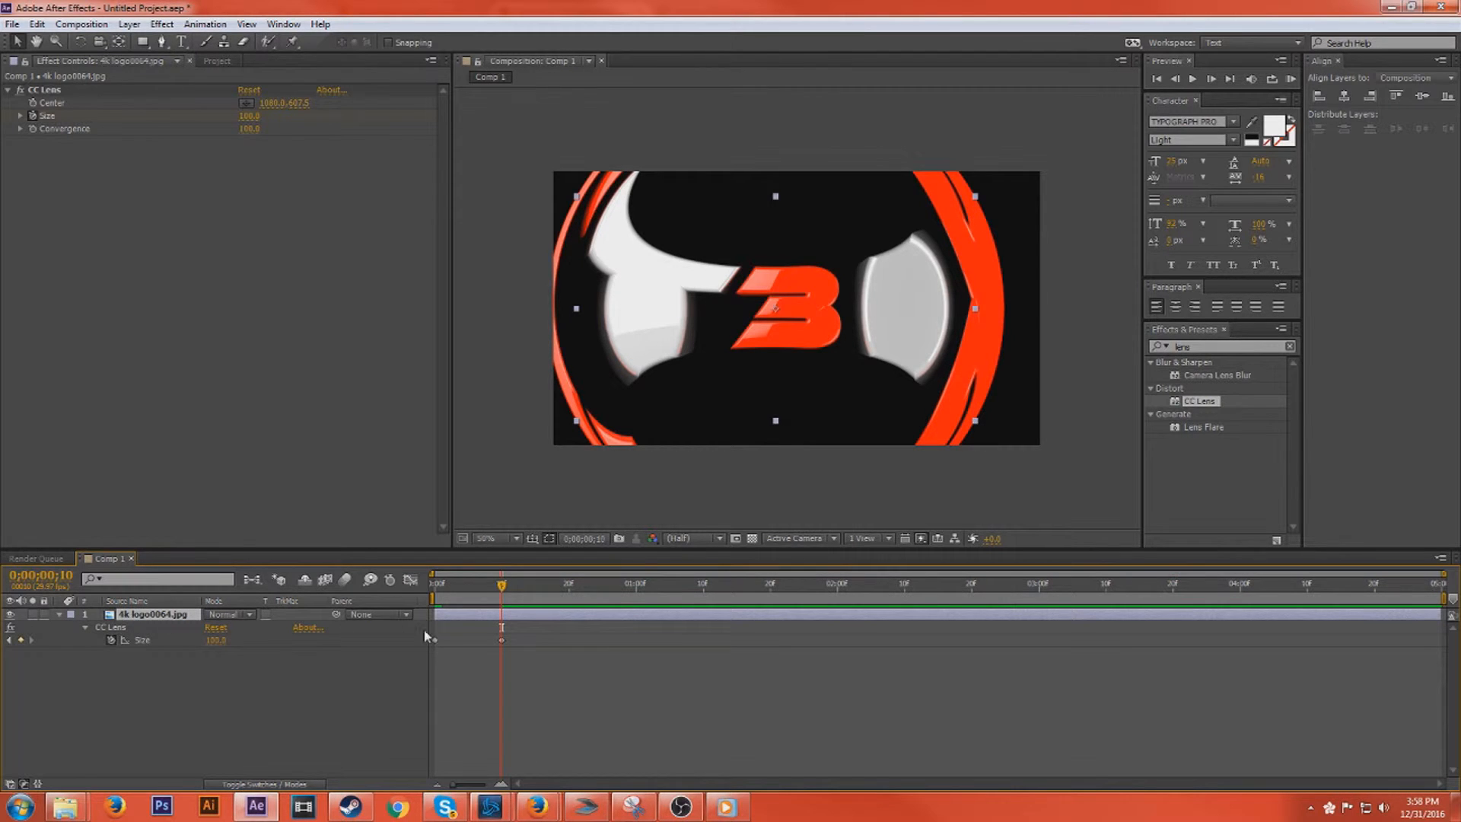
{"action": "mouse_move", "coordinate": [501, 585]}
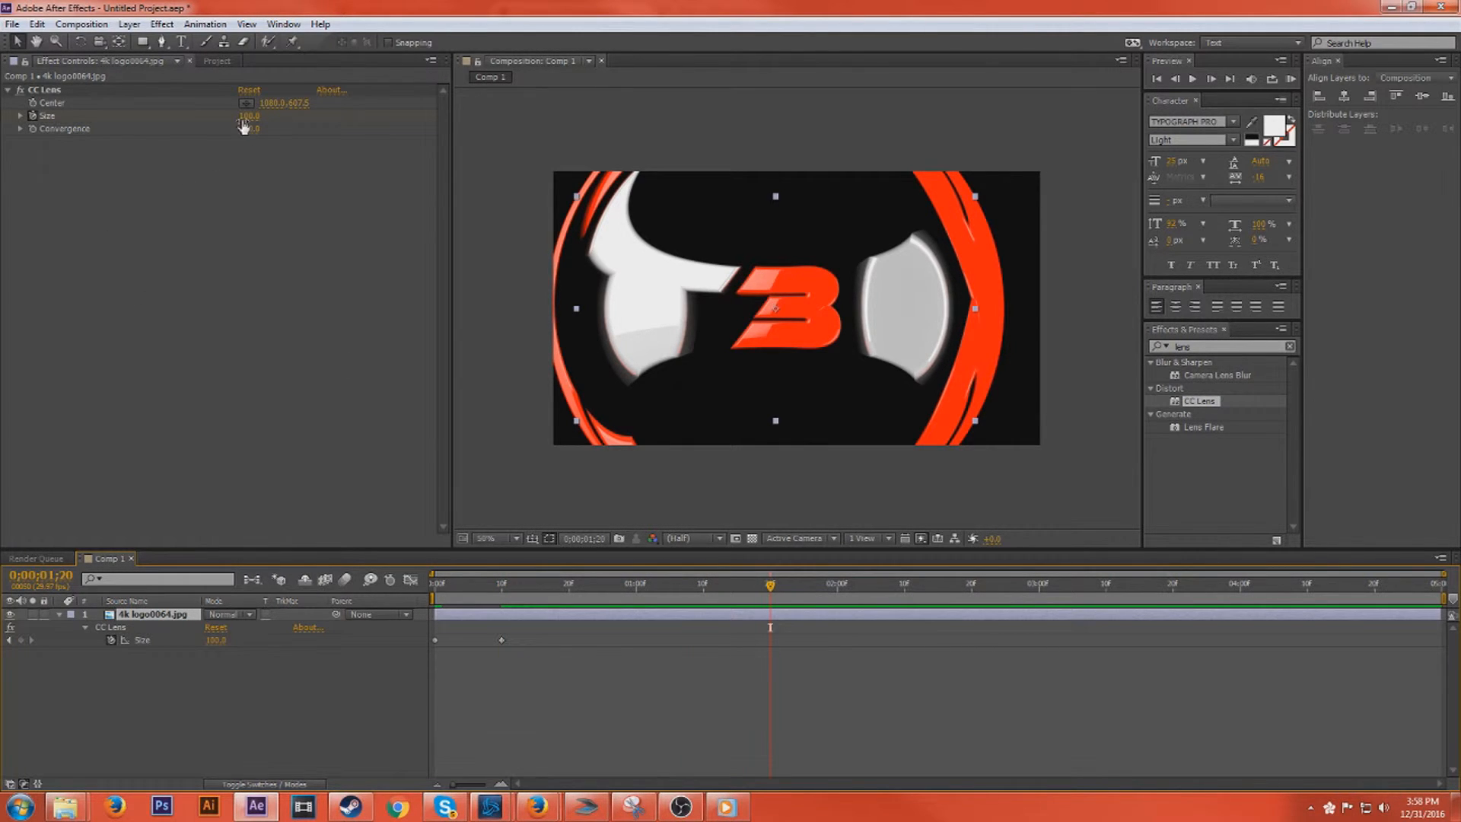
{"action": "double_click", "coordinate": [248, 115]}
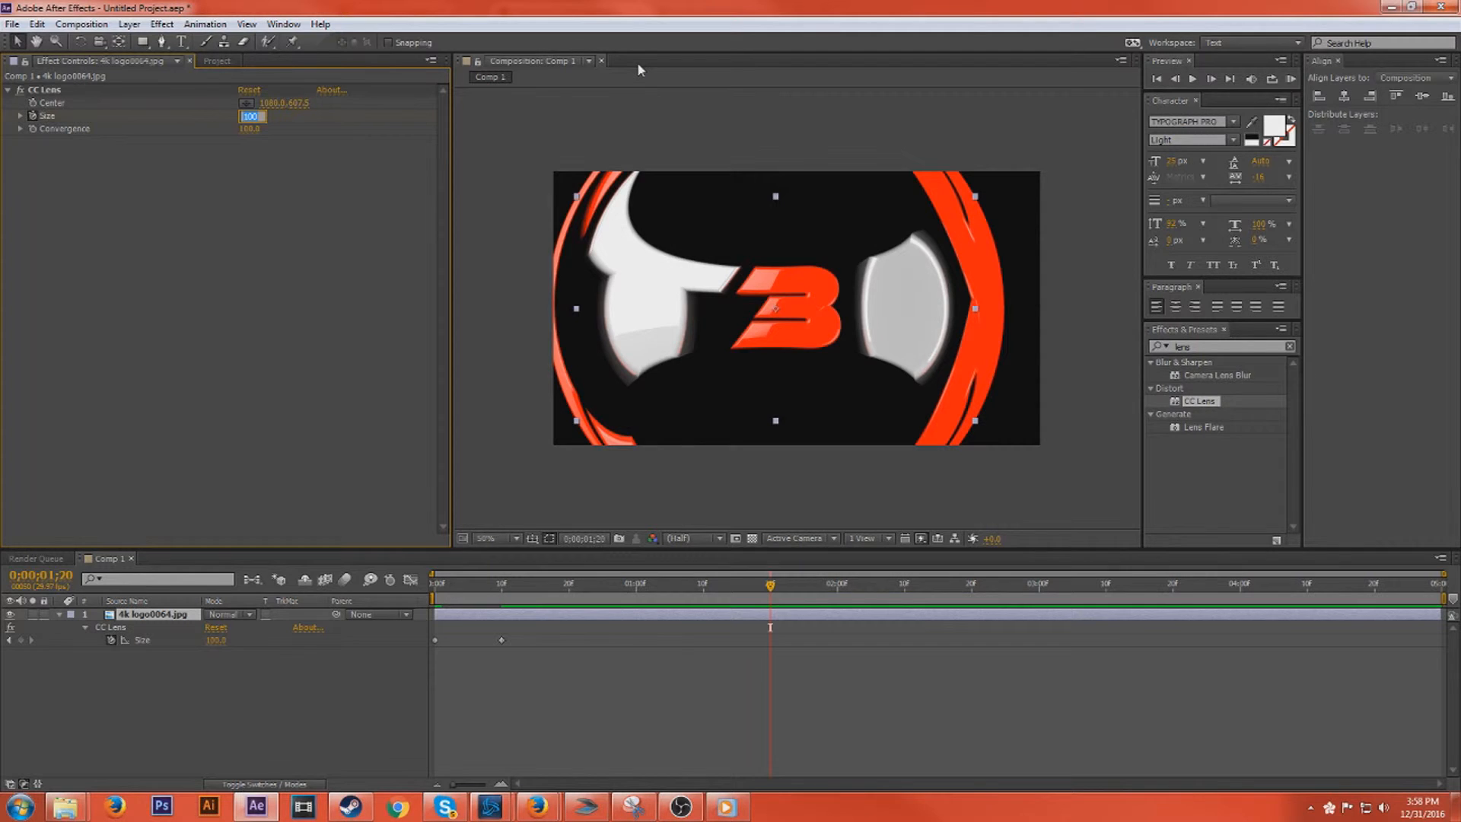
{"action": "type", "text": "500.0"}
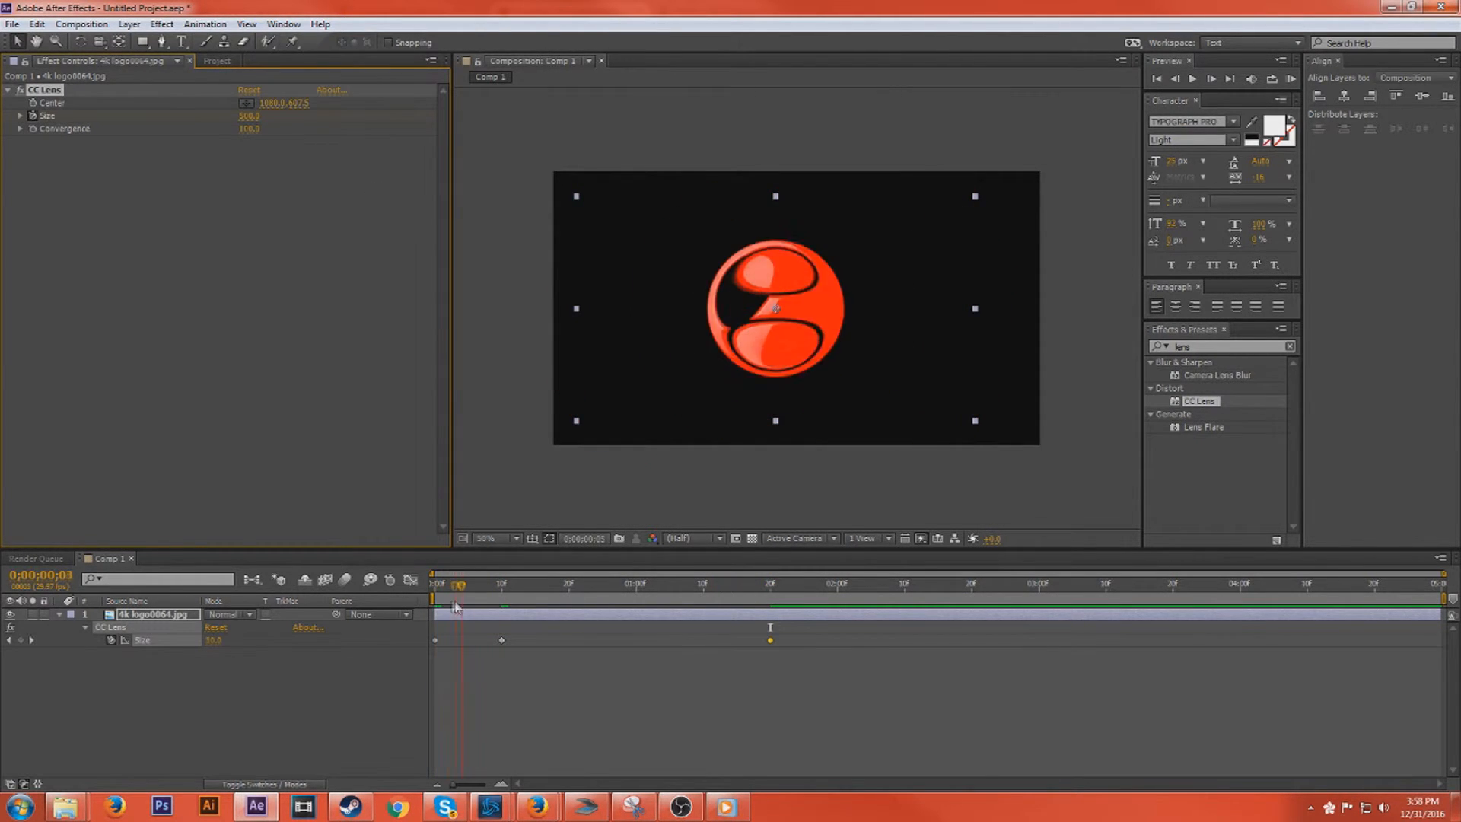
{"action": "left_click", "coordinate": [662, 584]}
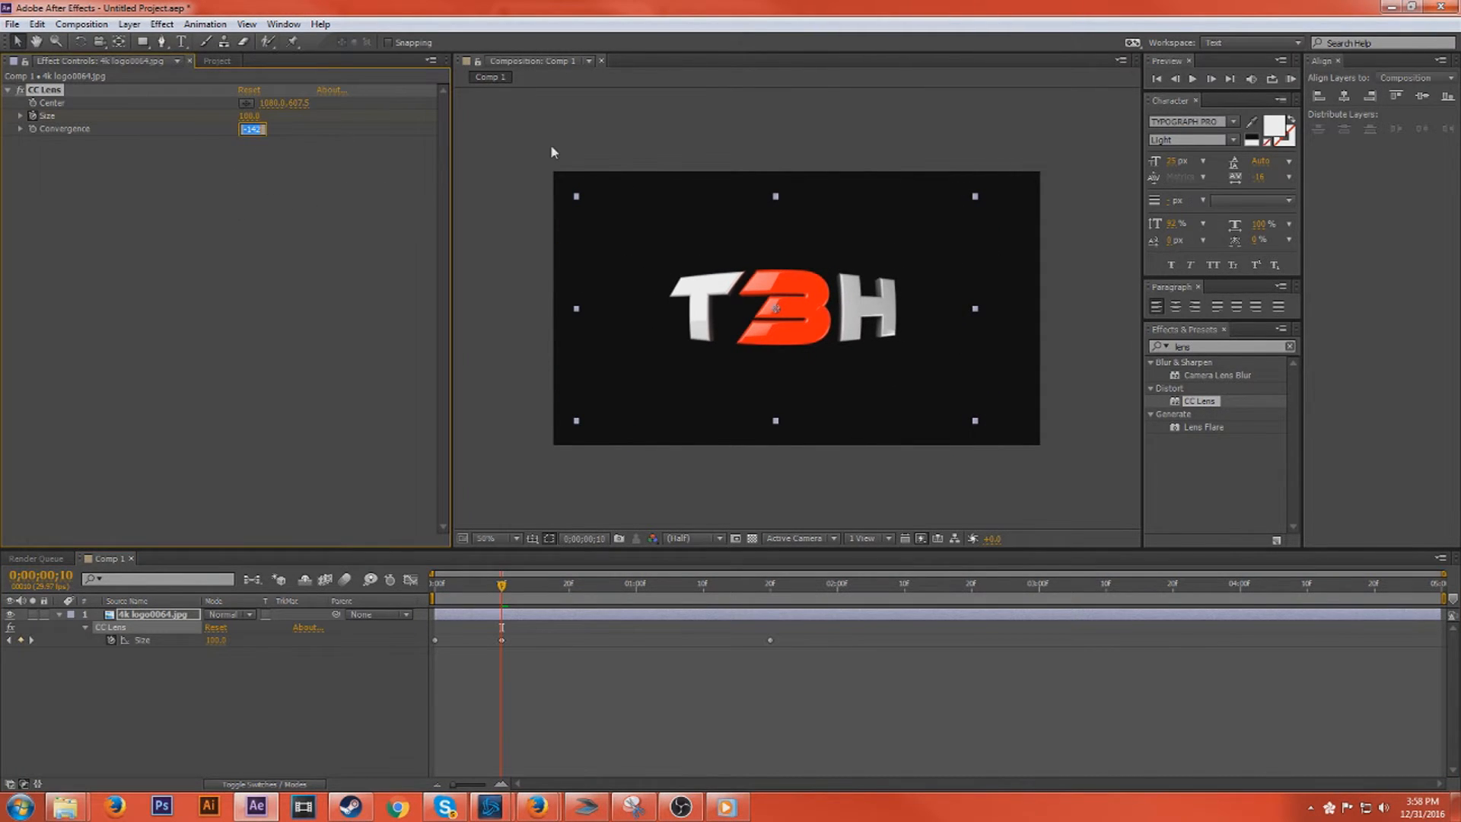
{"action": "type", "text": "0.0"}
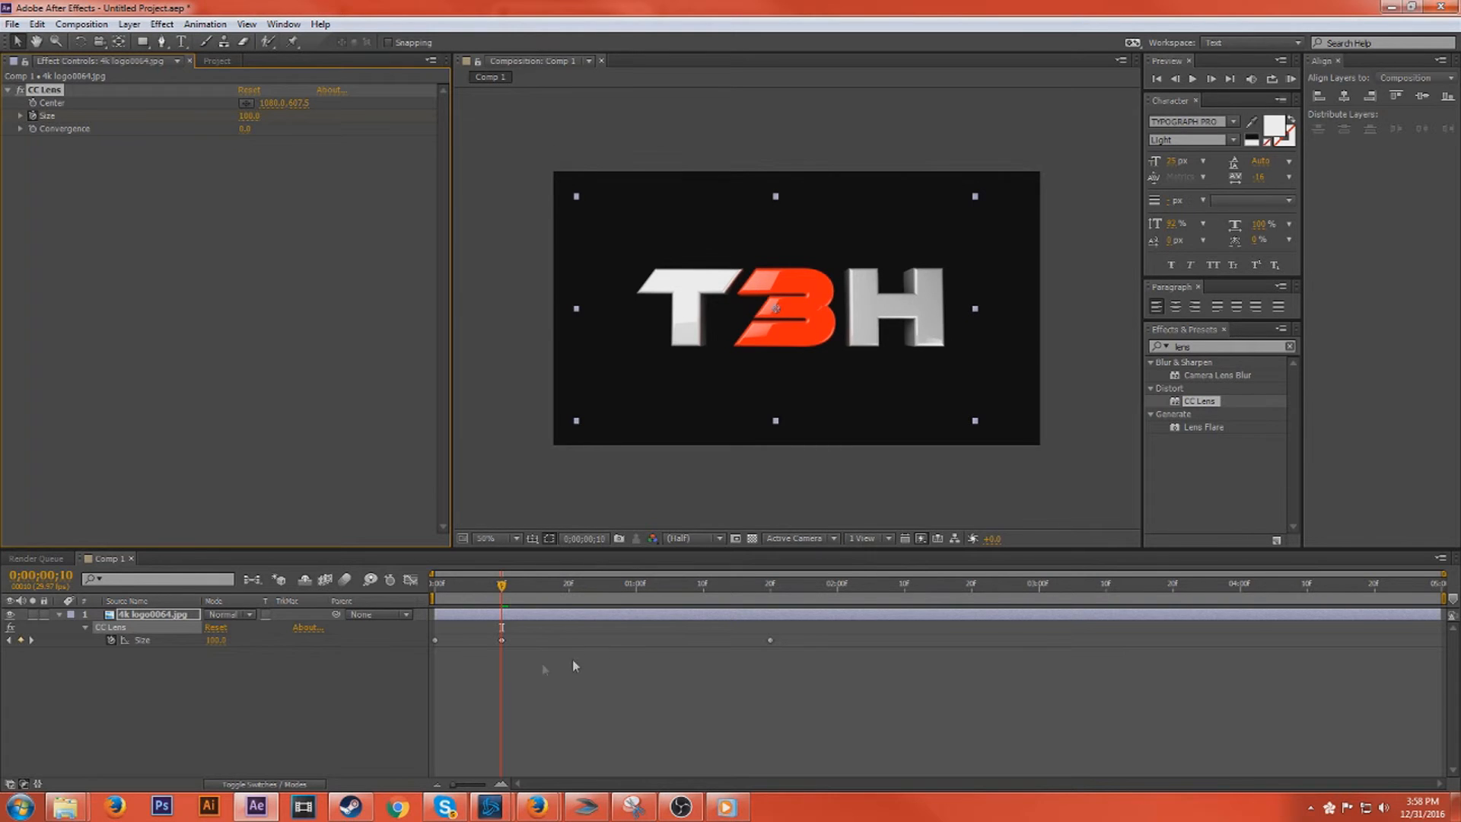
{"action": "left_click", "coordinate": [1193, 78]}
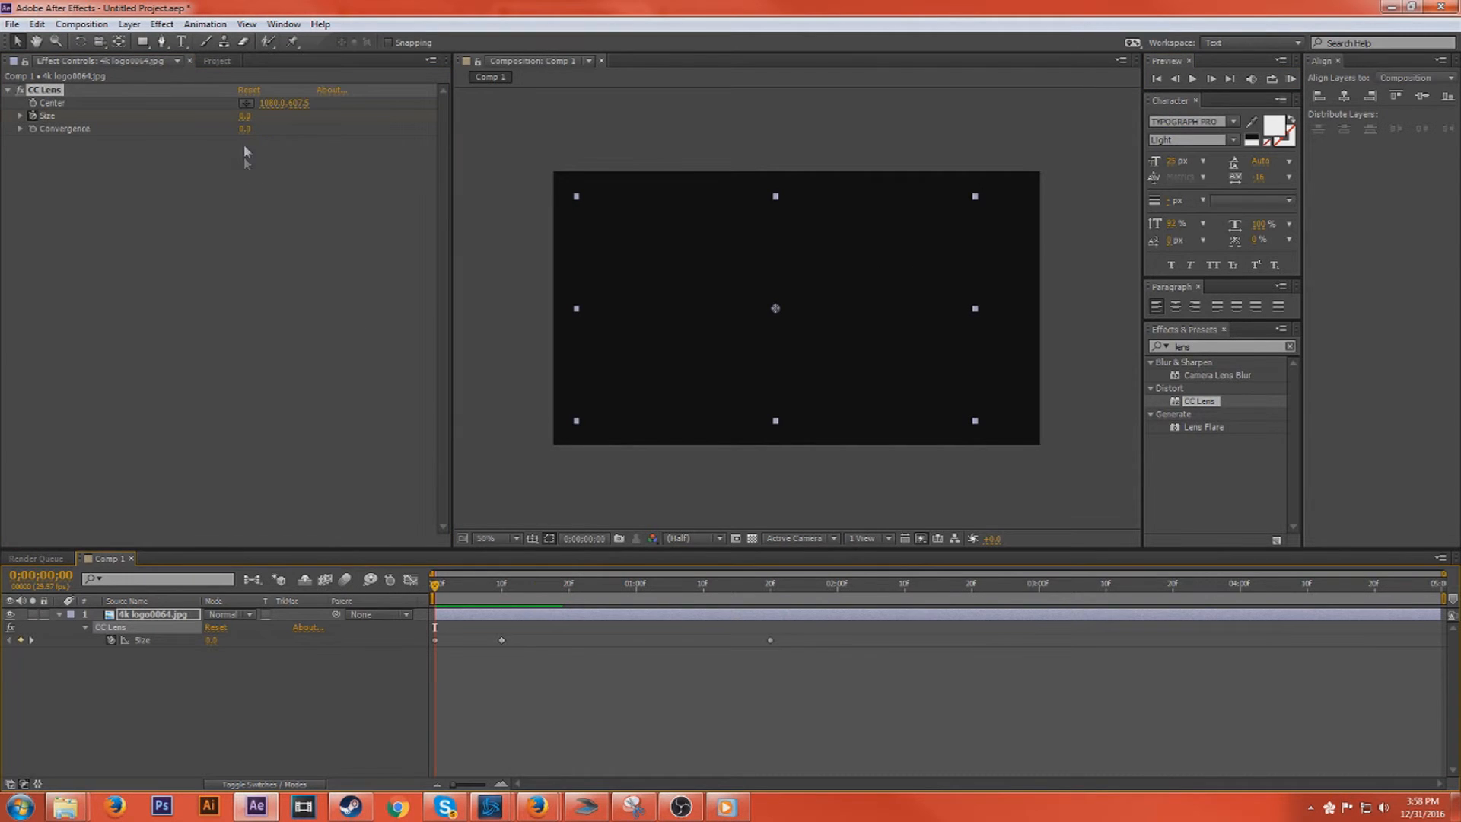
{"action": "left_click", "coordinate": [243, 128]}
{"action": "type", "text": "100"}
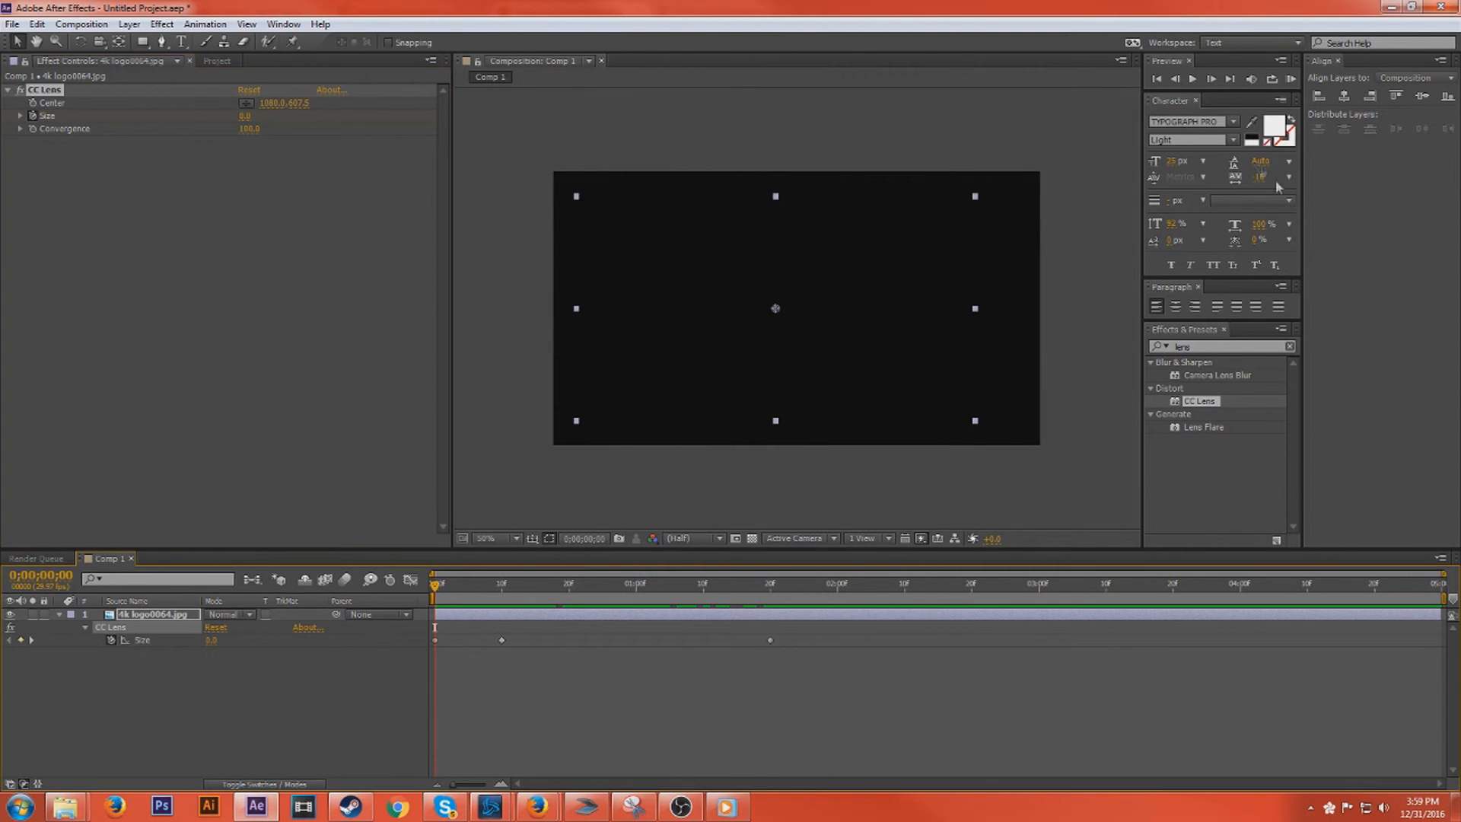
Step: Drag both Size keyframes earlier in the timeline so the reveal starts sooner
{"action": "left_click", "coordinate": [1212, 78]}
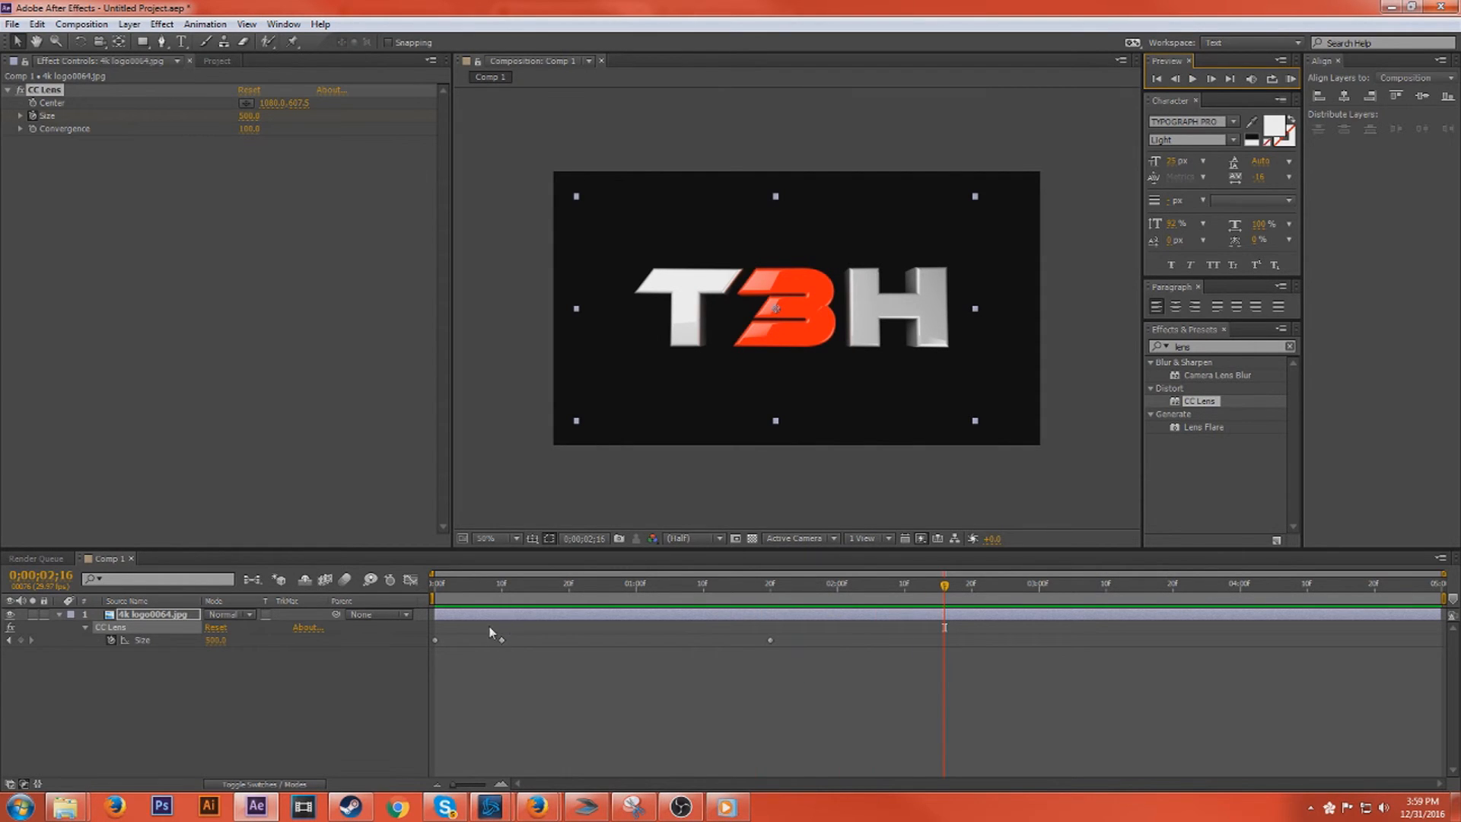
{"action": "left_click", "coordinate": [493, 585]}
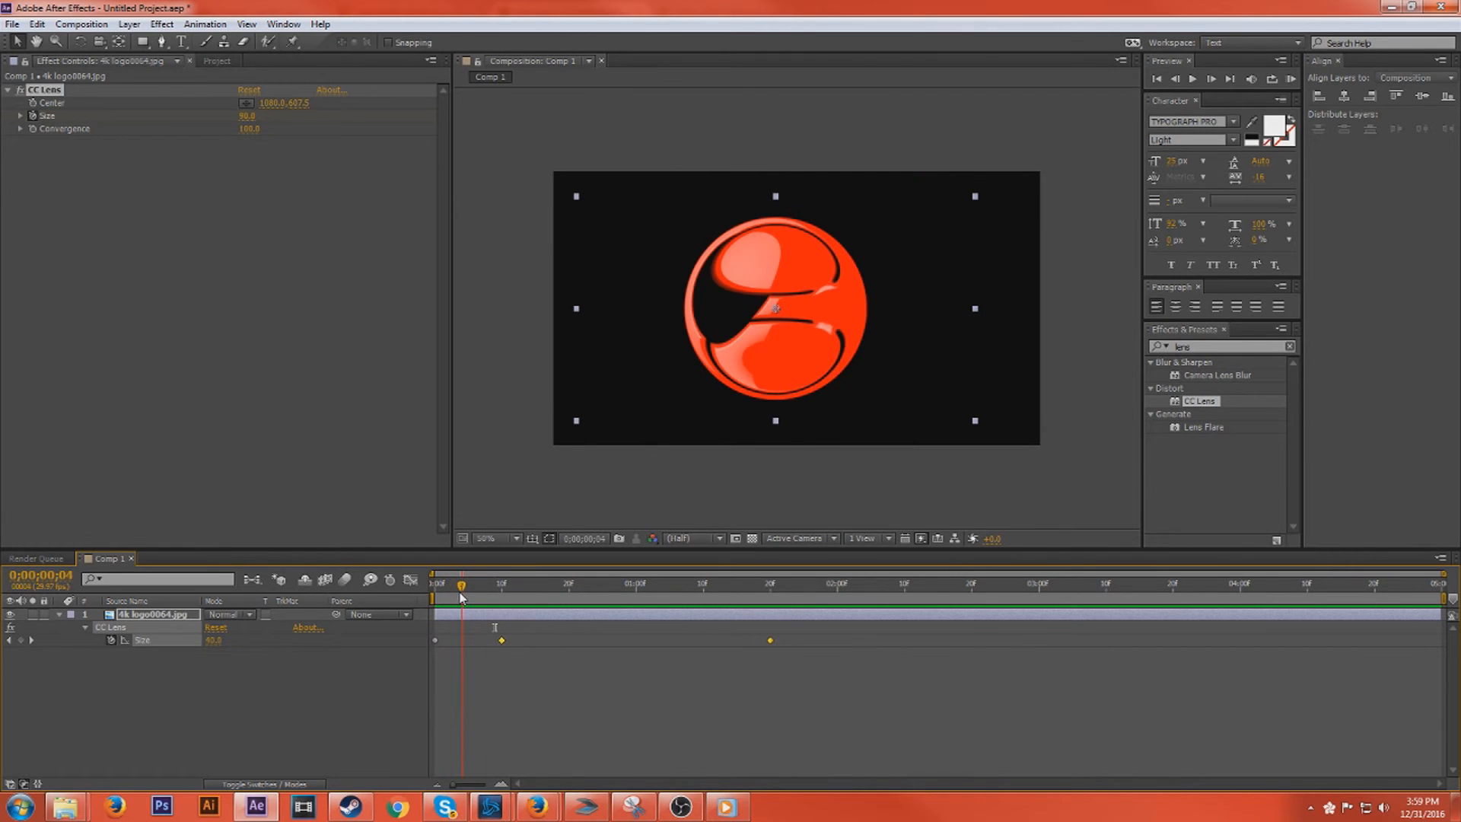
{"action": "left_click", "coordinate": [467, 585]}
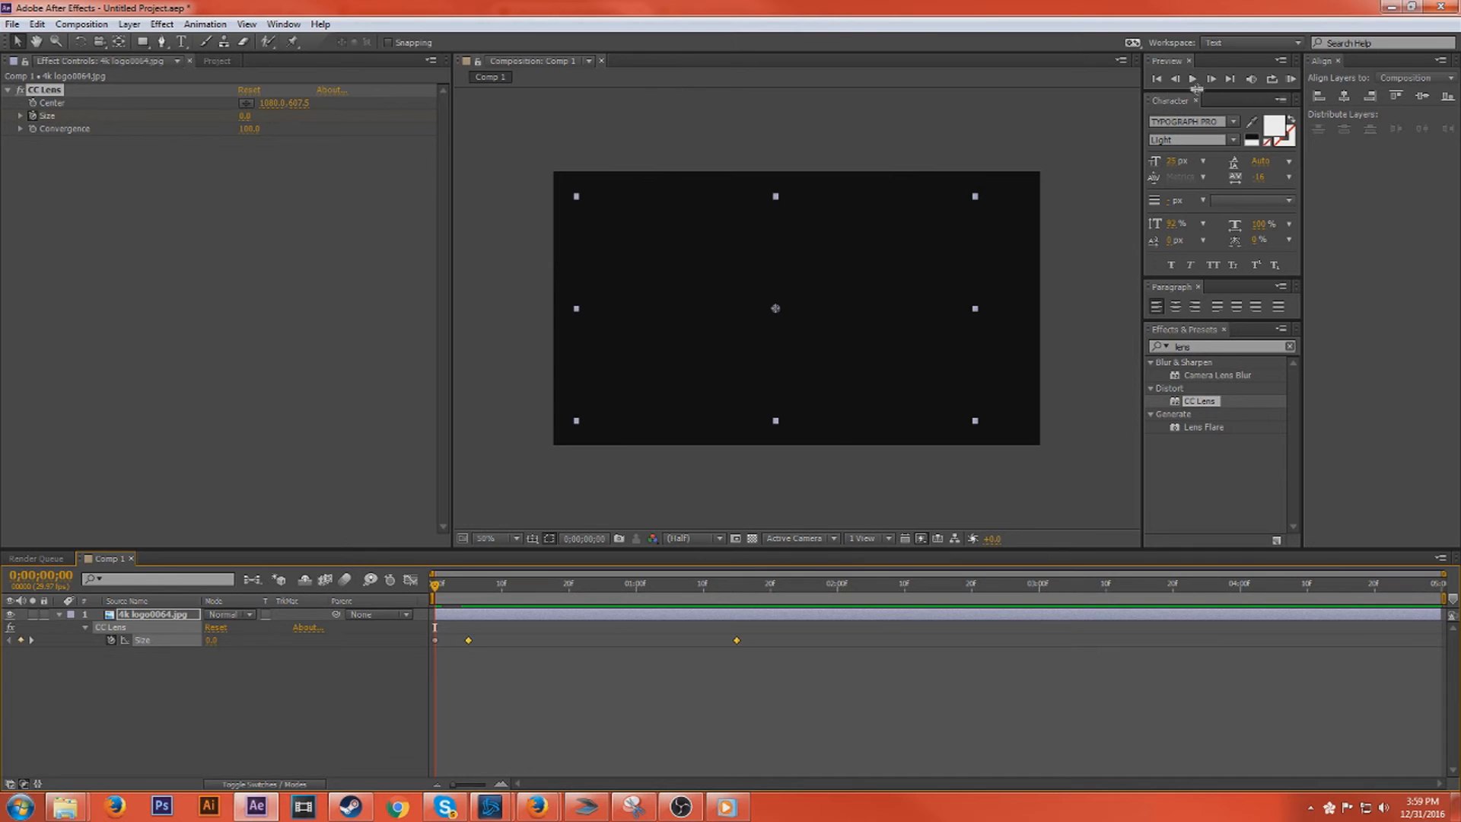
Step: Preview the comp and scrub a few frames into the logo reveal
{"action": "left_click", "coordinate": [1193, 77]}
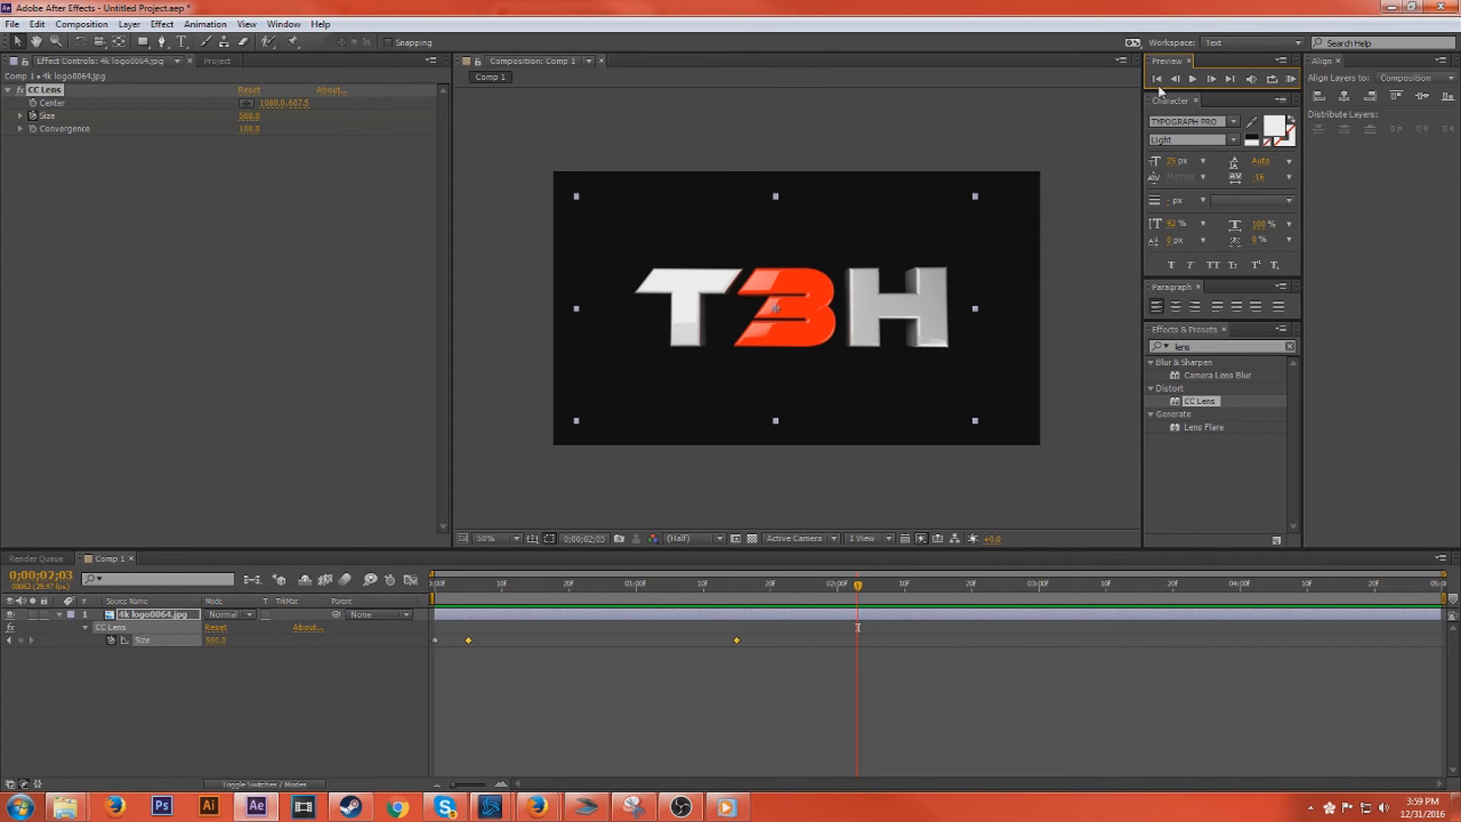
{"action": "left_click", "coordinate": [1193, 78]}
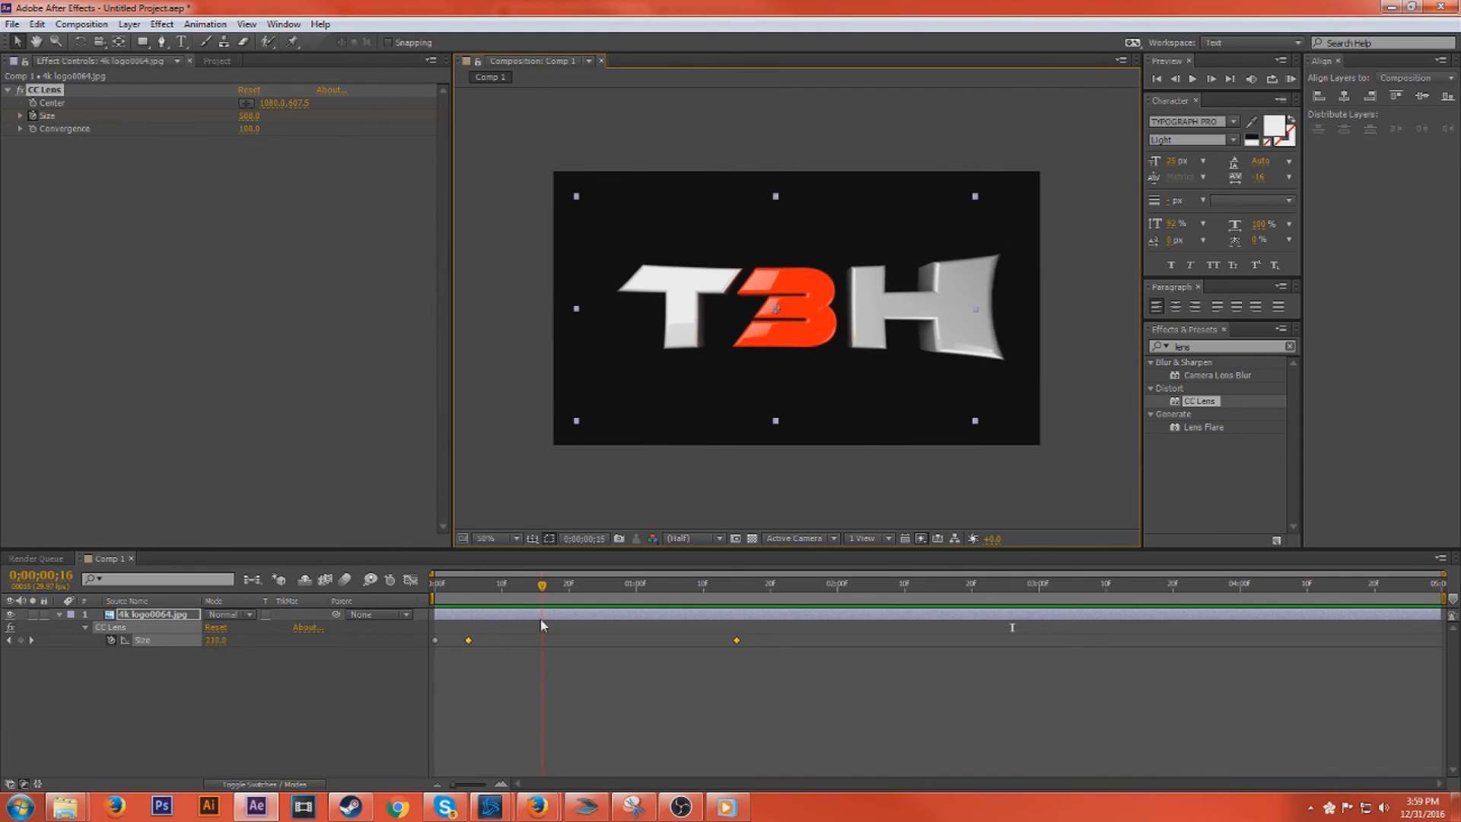
{"action": "left_click", "coordinate": [452, 582]}
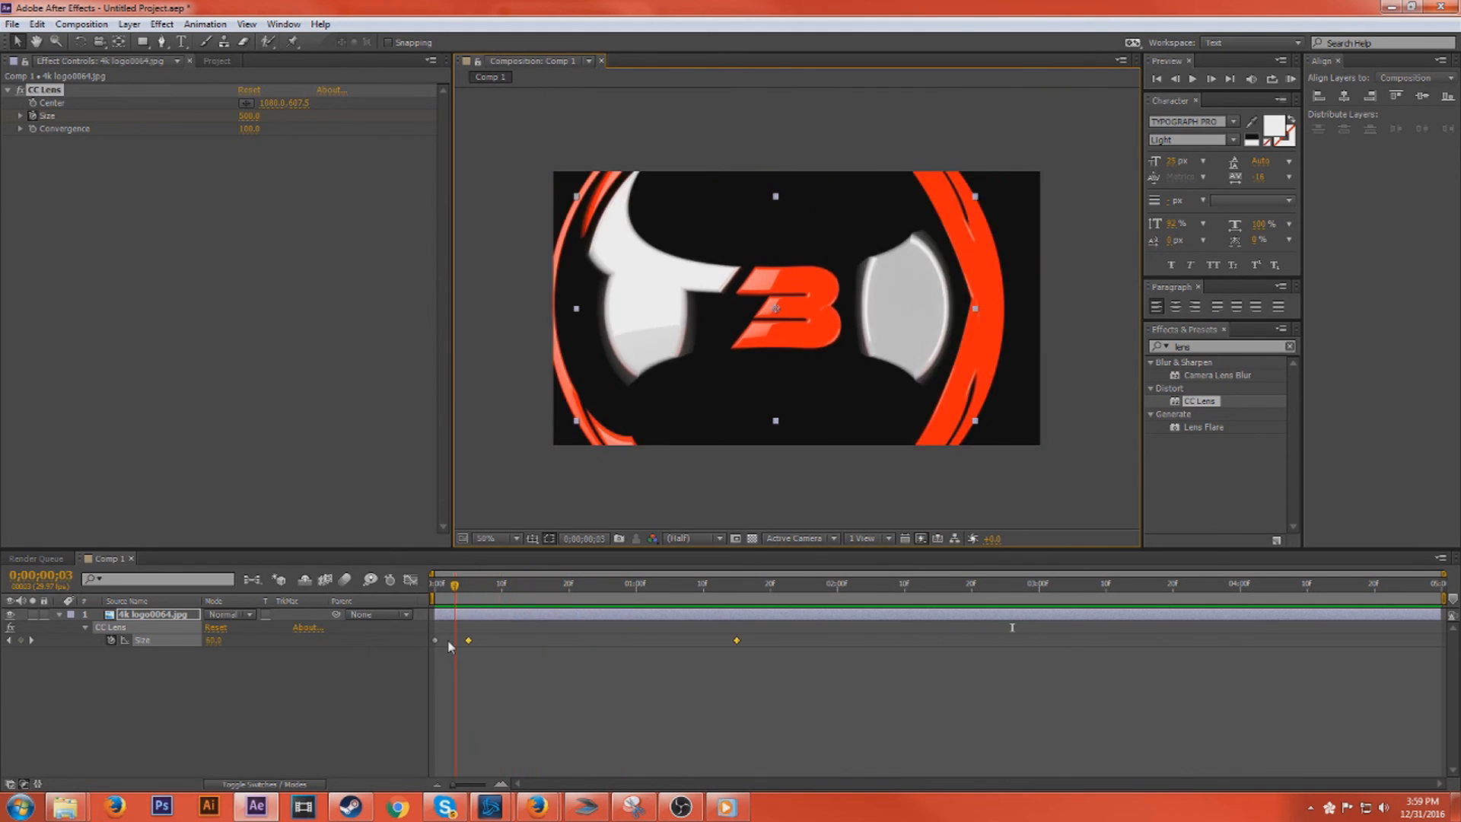